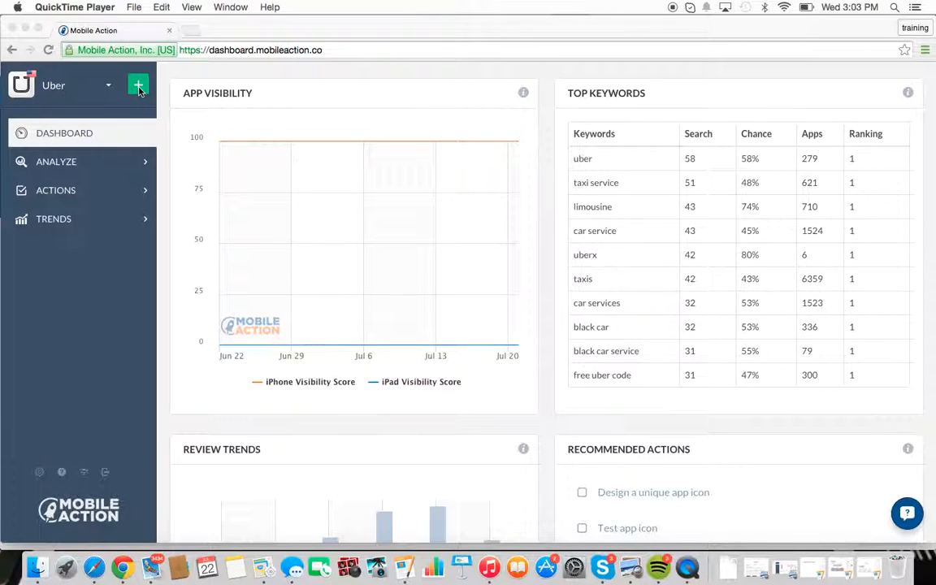
# - Add Uber as a new tracked app by searching 'uber' and selecting it from the results
pyautogui.click(138, 85)
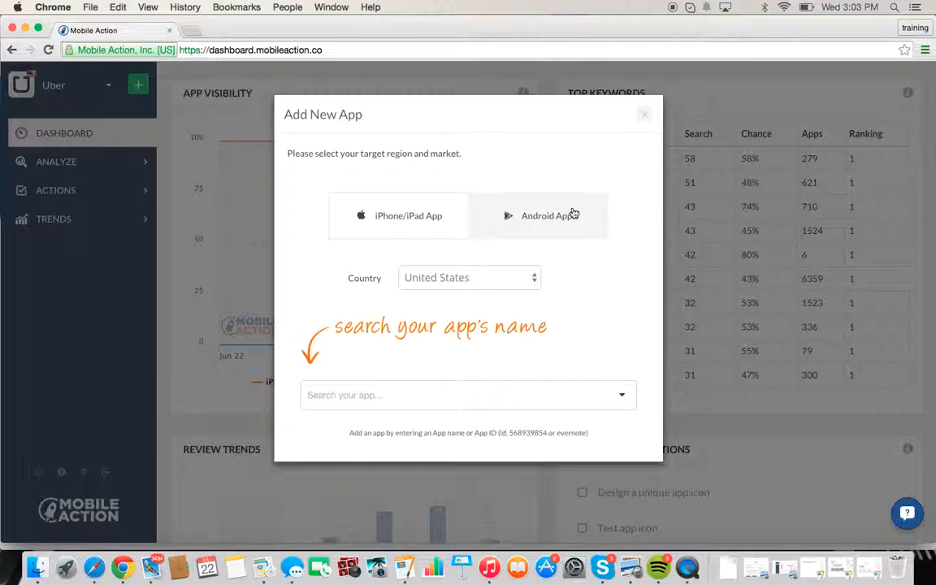
pyautogui.moveTo(558, 244)
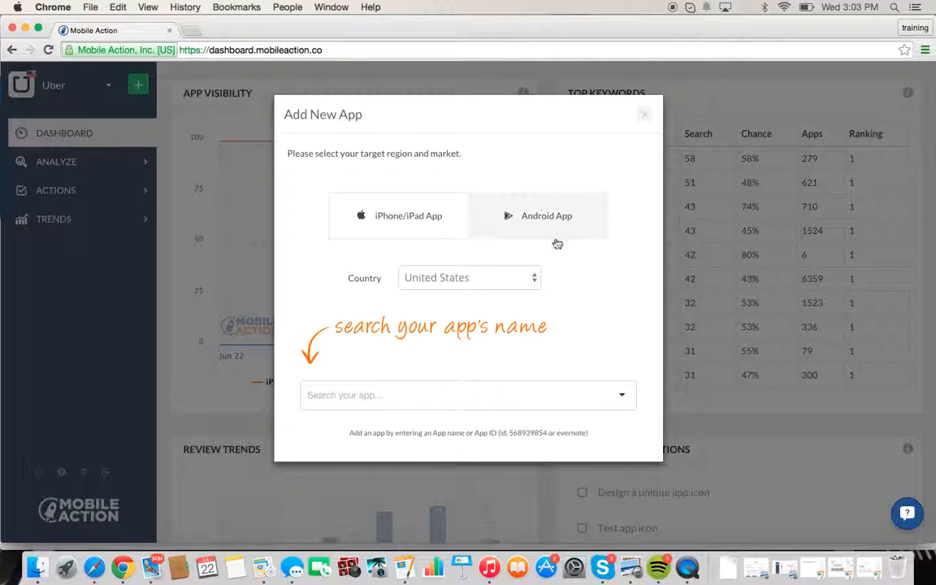
pyautogui.click(469, 395)
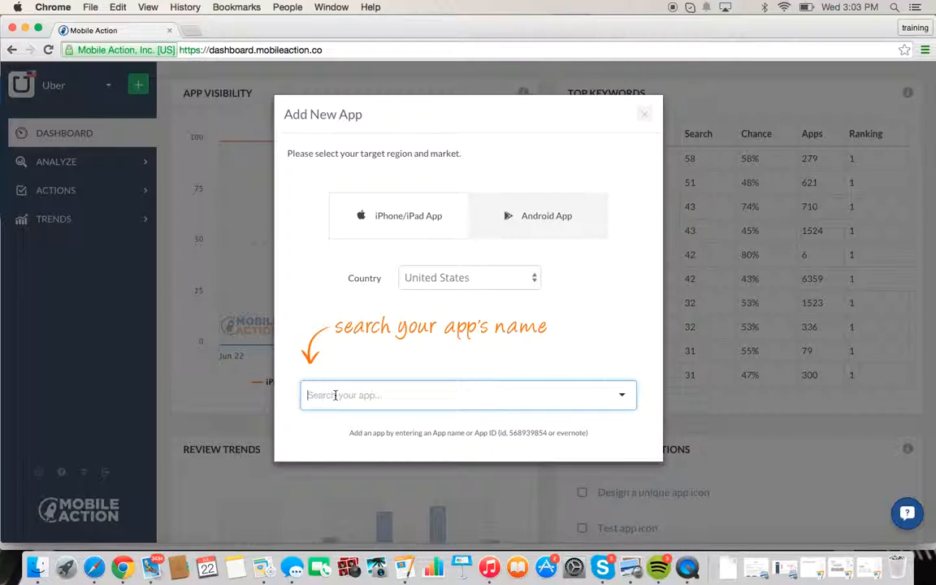
pyautogui.write('uber')
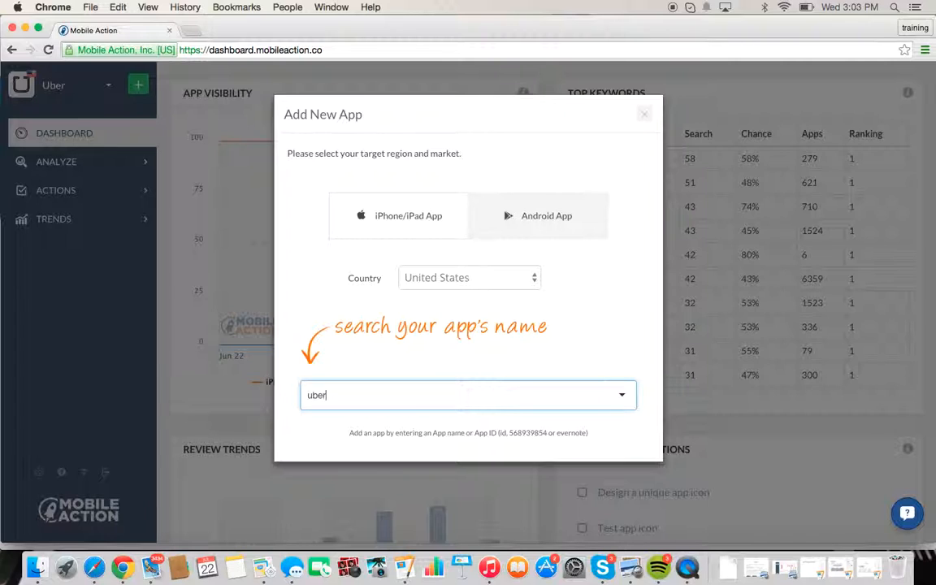
pyautogui.click(469, 395)
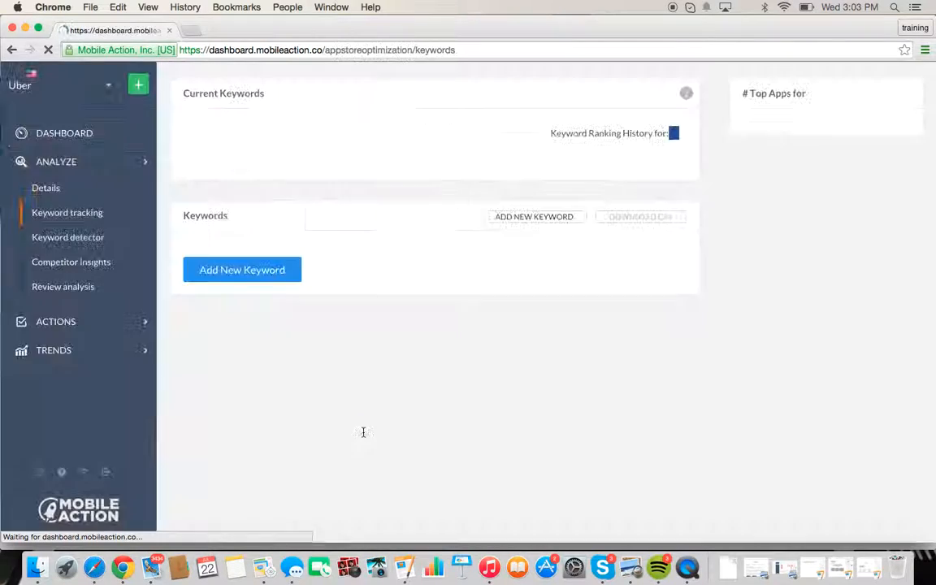
# - Submit all suggested Uber keywords so they appear in the ranking history chart and table
pyautogui.click(241, 270)
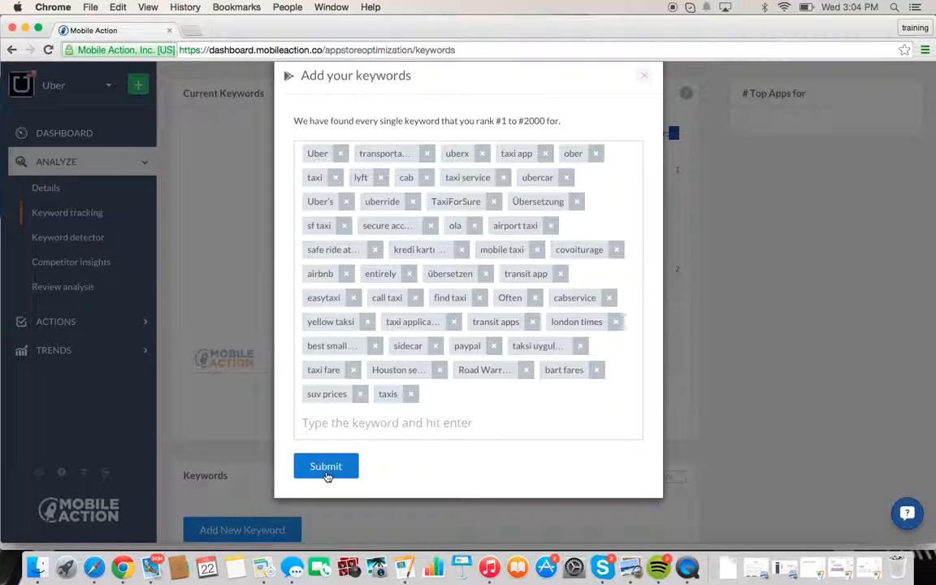
pyautogui.click(325, 465)
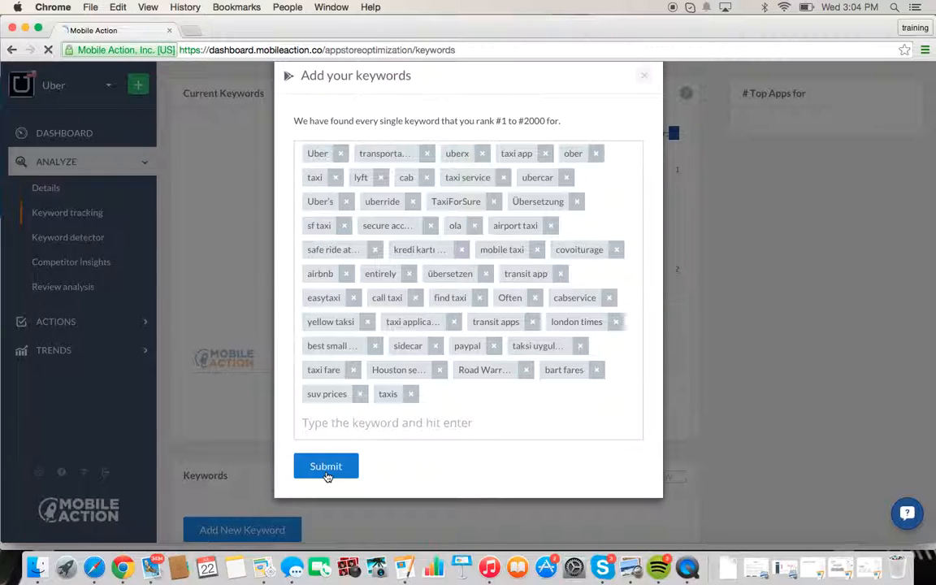
pyautogui.click(325, 465)
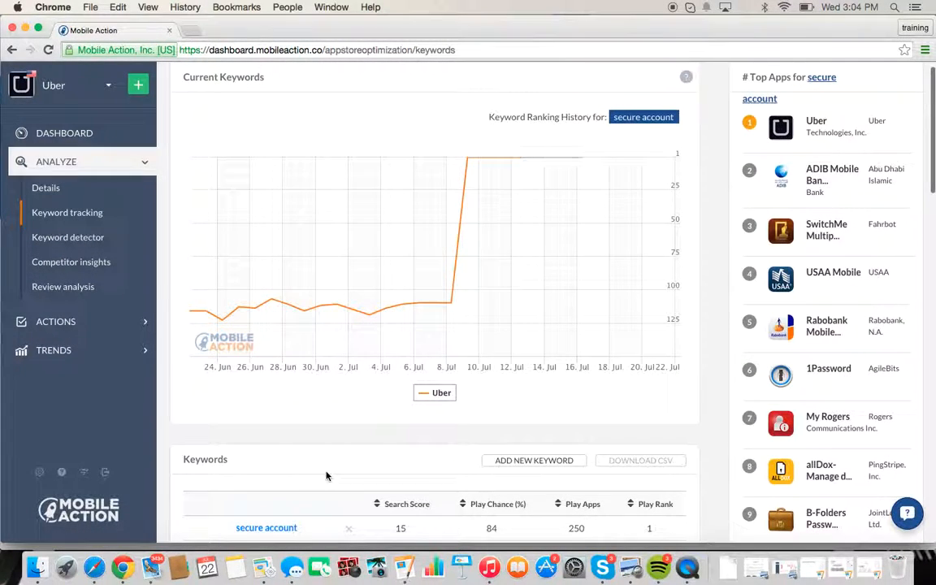
pyautogui.scroll(-3)
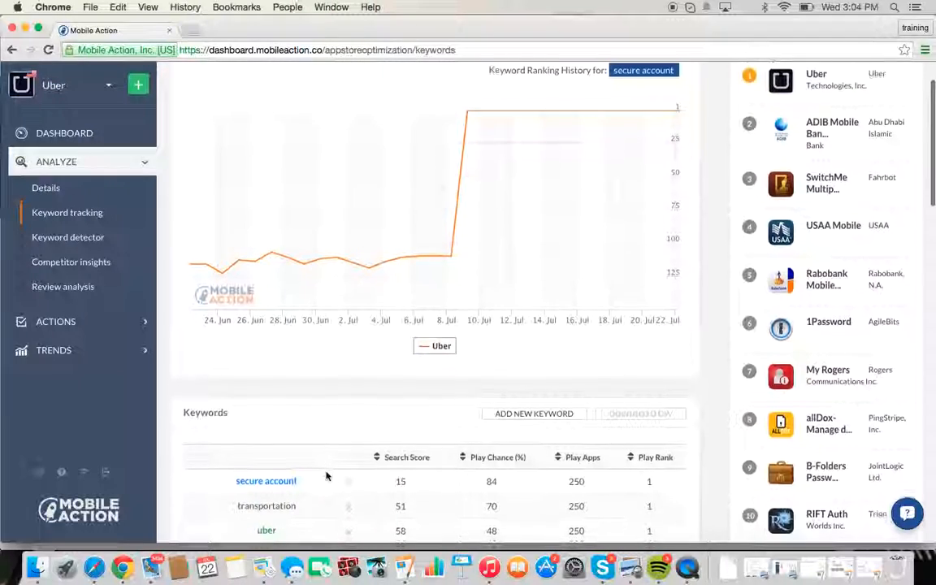
pyautogui.scroll(-3)
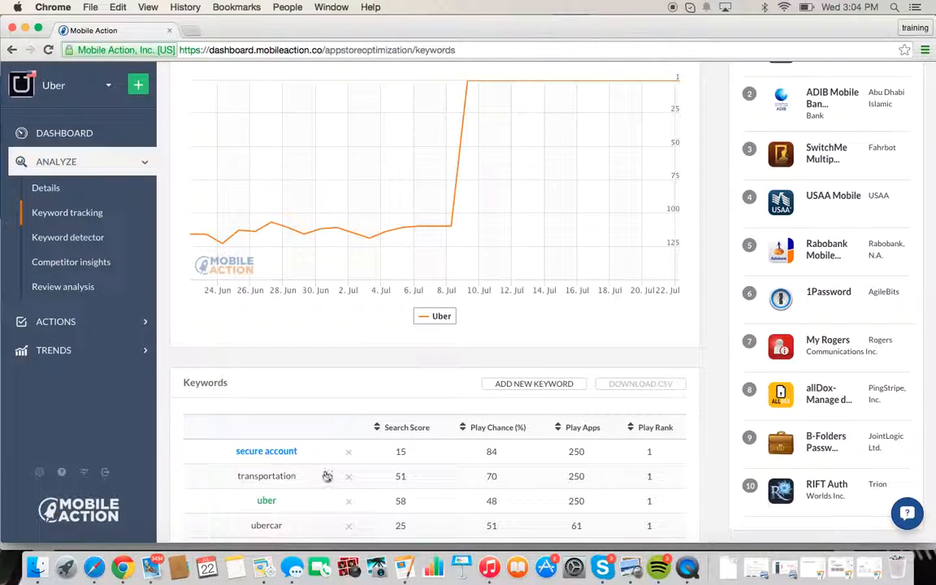
pyautogui.moveTo(192, 234)
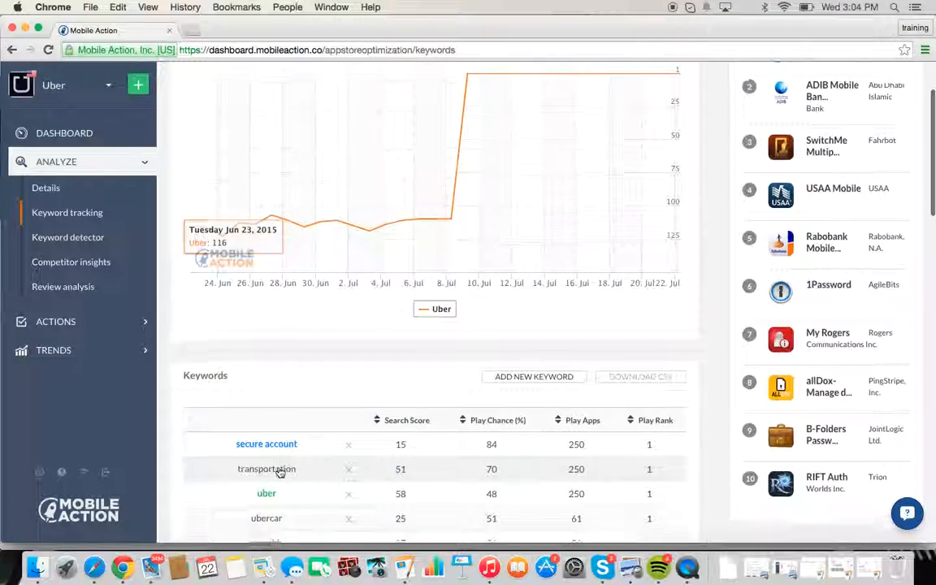
pyautogui.scroll(-3)
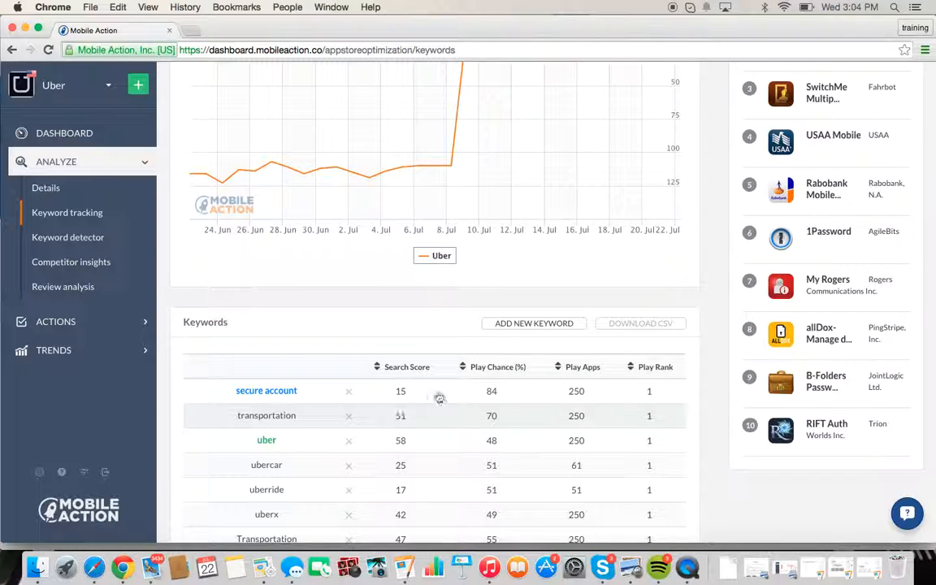
pyautogui.moveTo(477, 408)
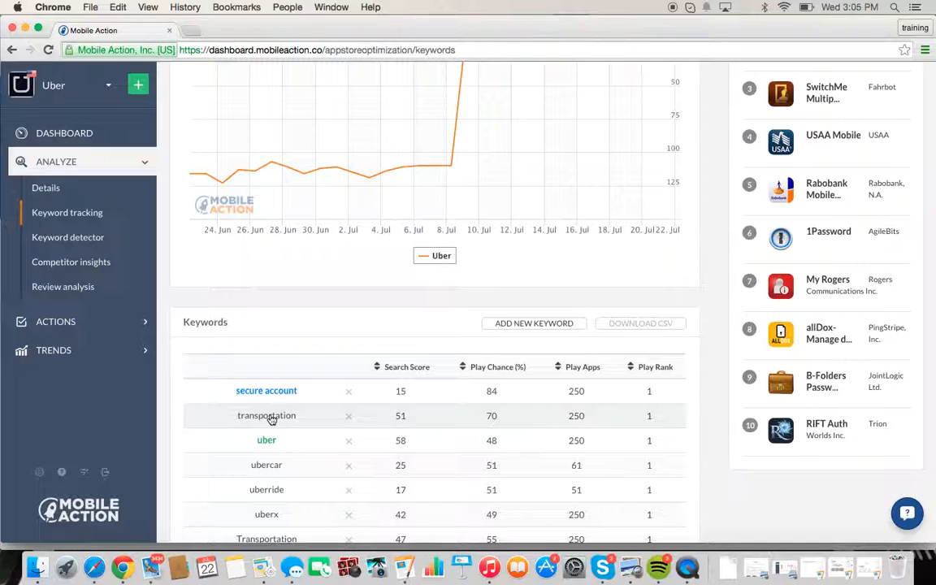
pyautogui.moveTo(488, 416)
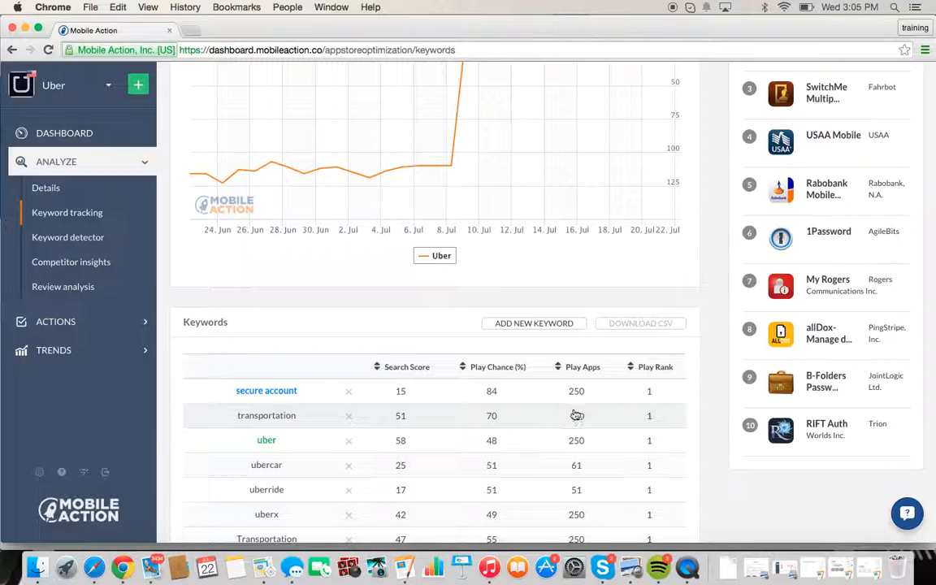
pyautogui.moveTo(582, 413)
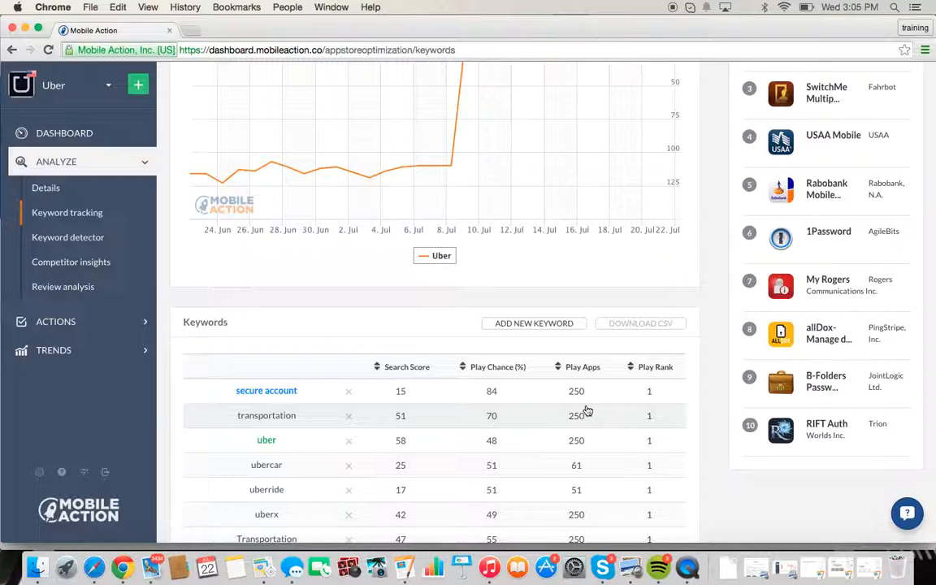
pyautogui.moveTo(268, 419)
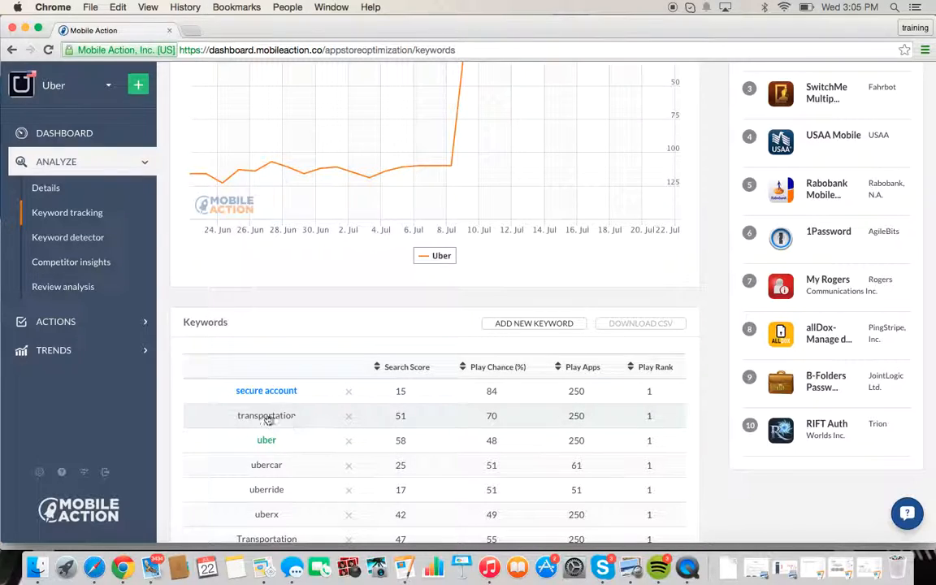
pyautogui.moveTo(216, 416)
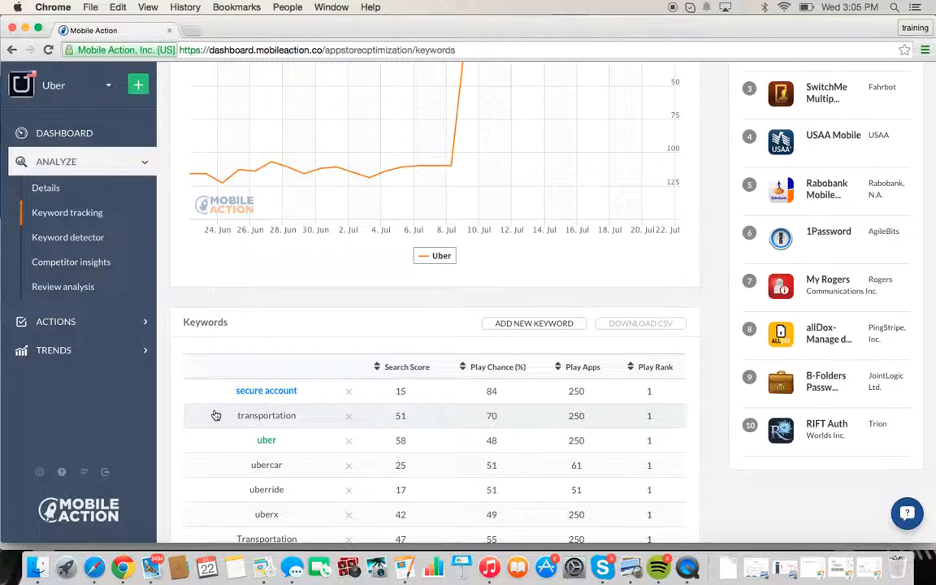
pyautogui.moveTo(585, 414)
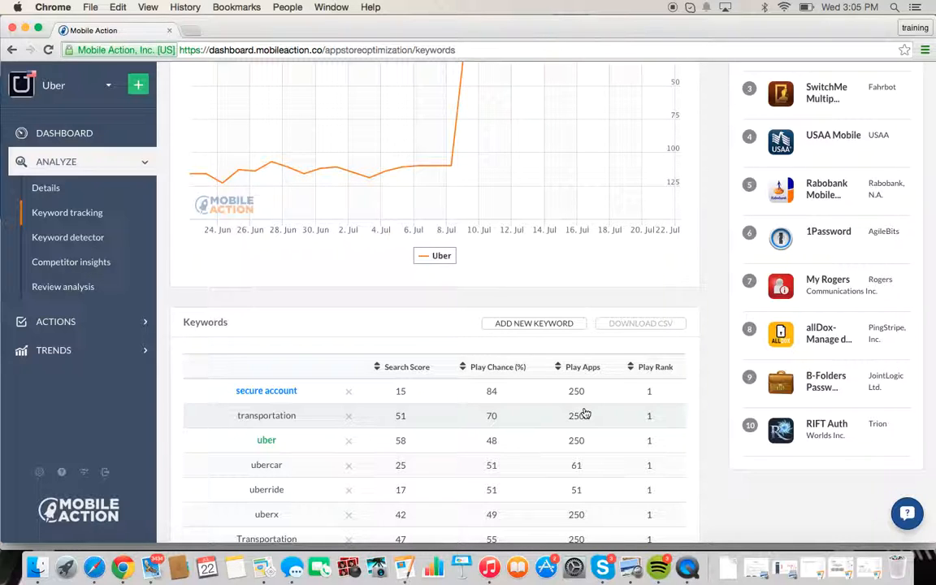
pyautogui.scroll(-3)
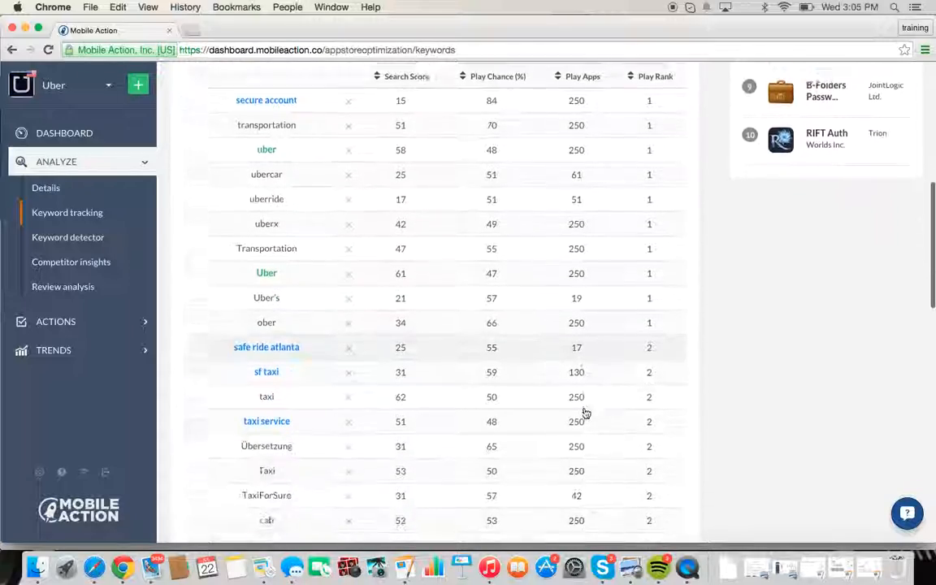
pyautogui.scroll(-3)
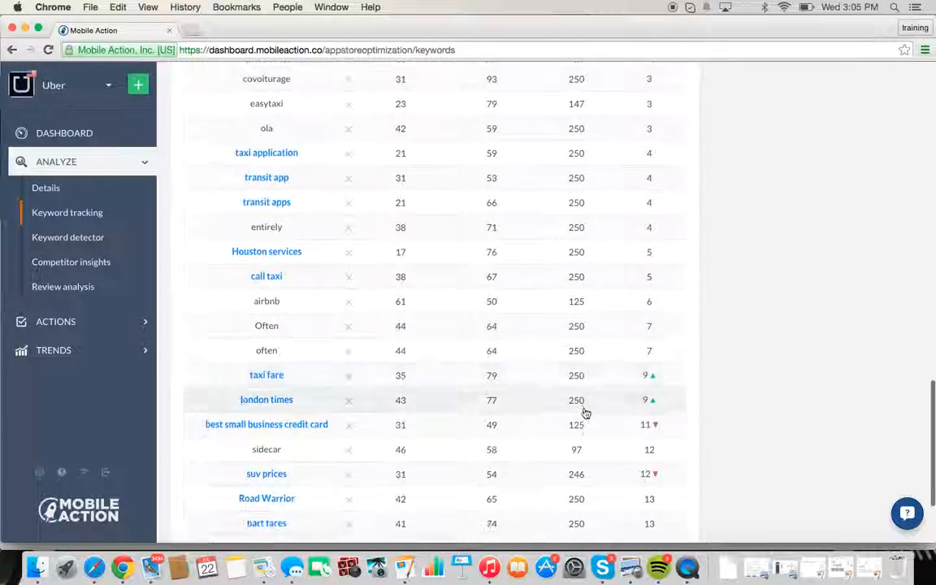
pyautogui.scroll(-3)
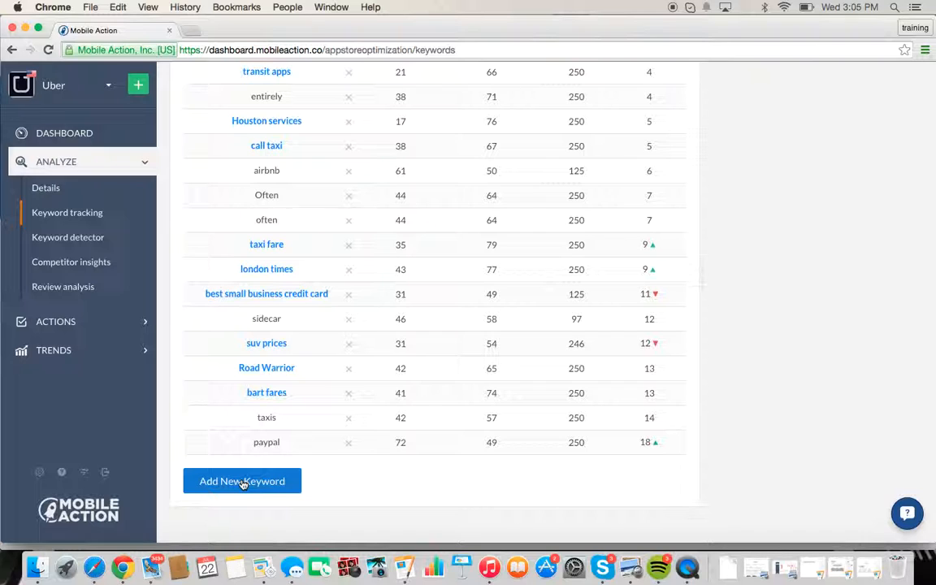
# - Enter 'black car' and 'rideshare' as new keywords and submit the updated list
pyautogui.click(241, 481)
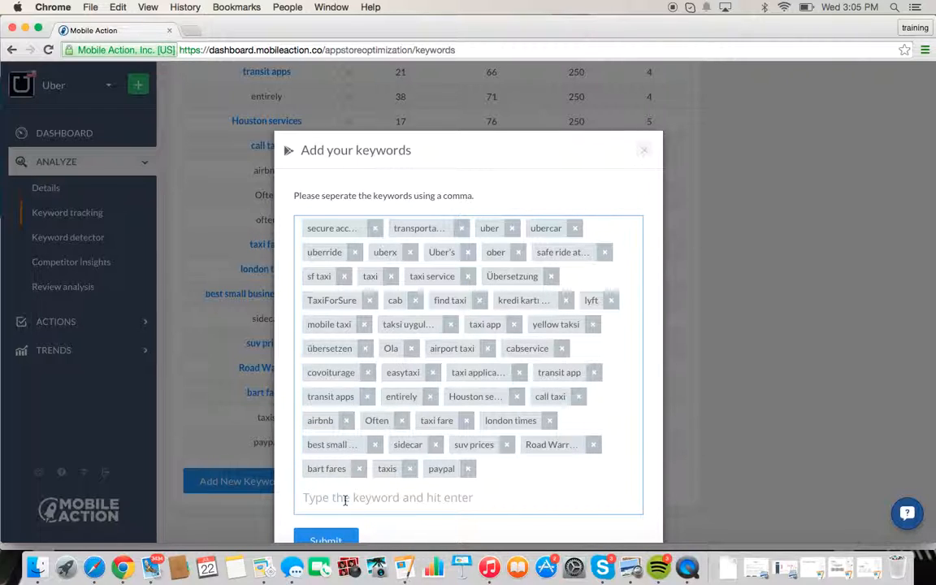
pyautogui.write('black')
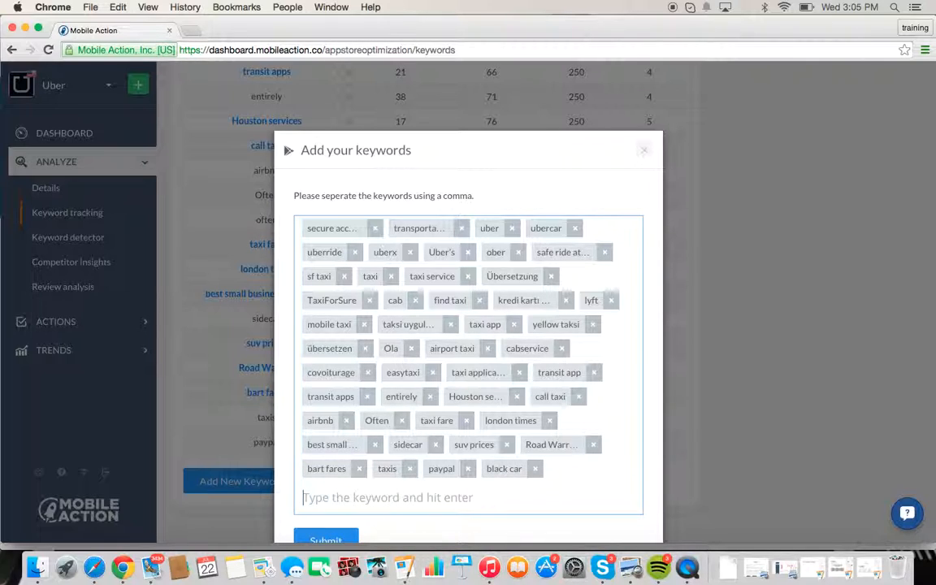
pyautogui.write('ri')
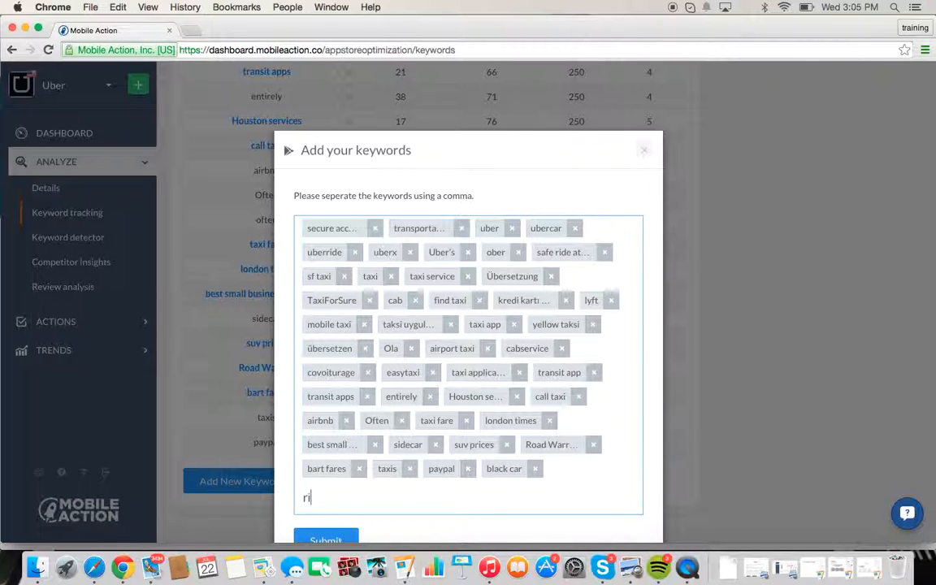
pyautogui.write('deas')
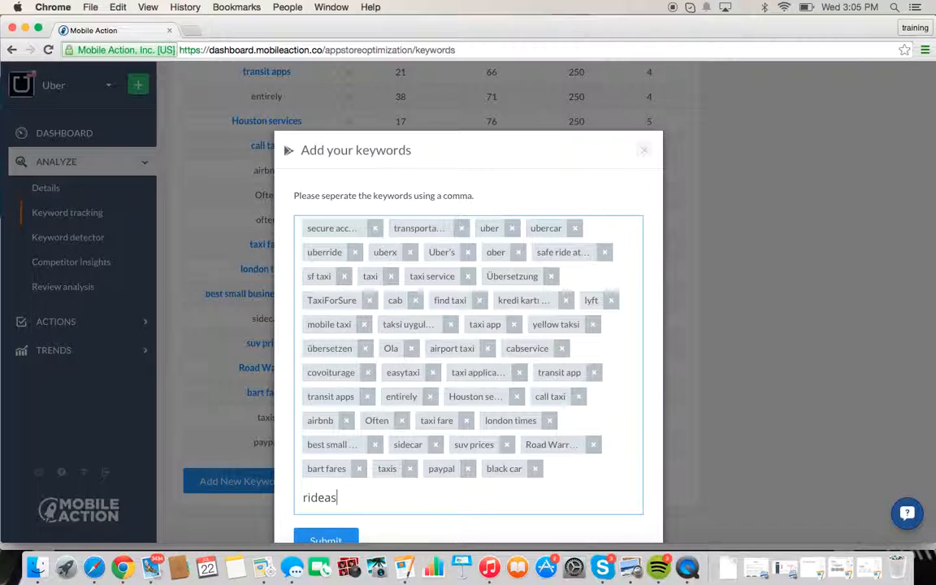
pyautogui.write('hare')
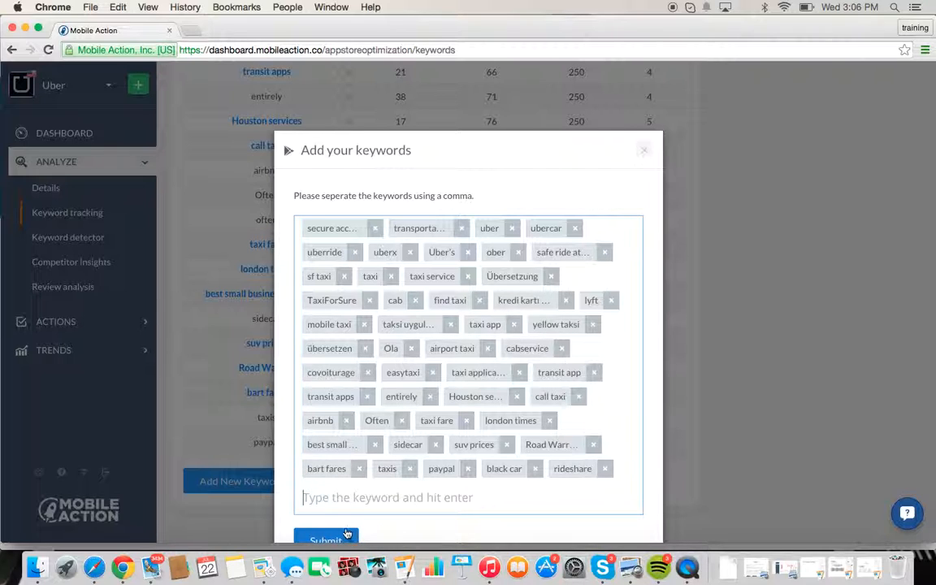
pyautogui.click(325, 538)
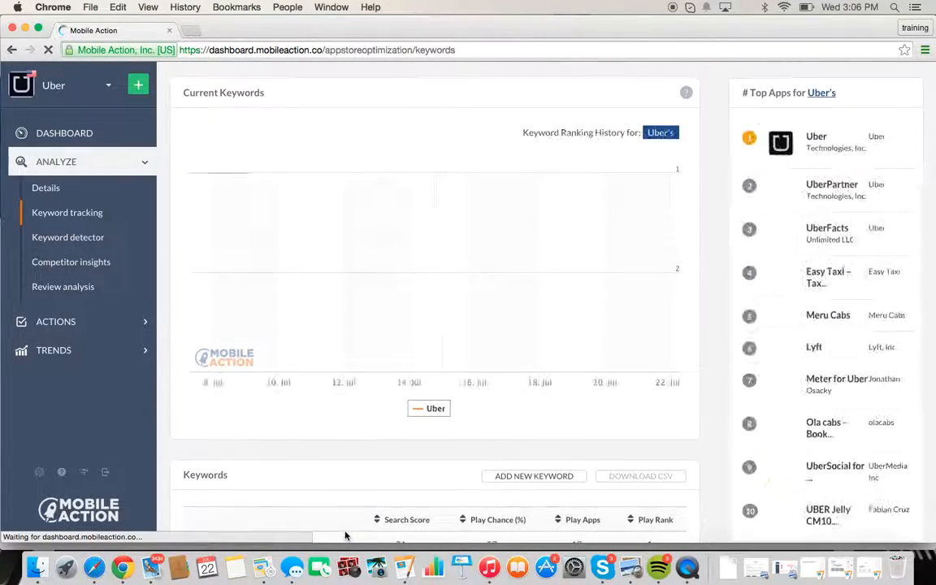
# - Select 'black car' in the keyword table to load its ranking history chart
pyautogui.scroll(-3)
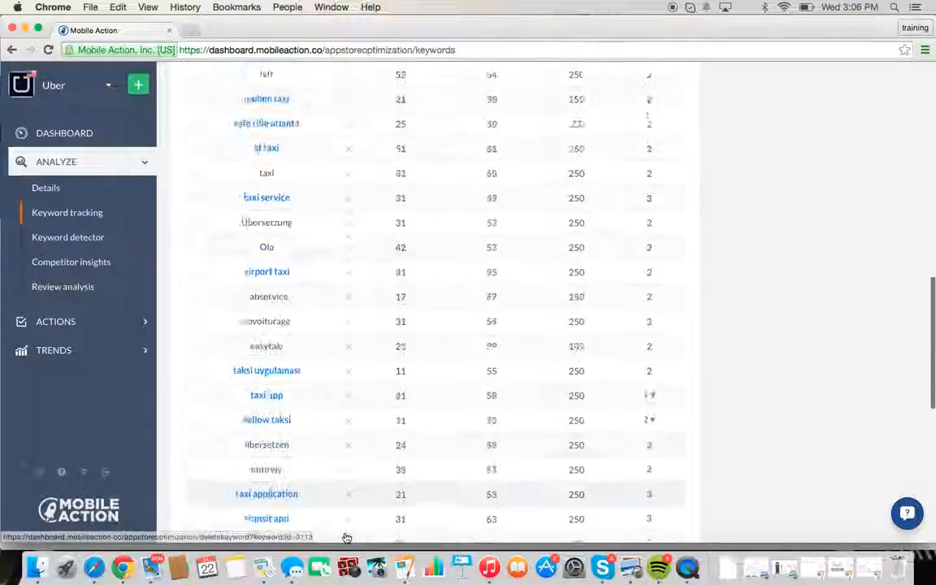
pyautogui.scroll(-3)
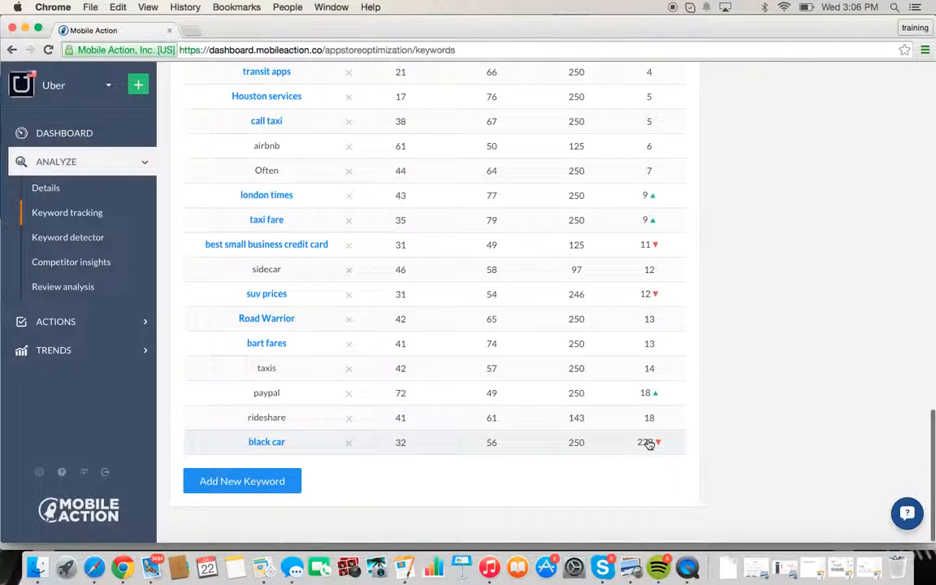
pyautogui.moveTo(661, 437)
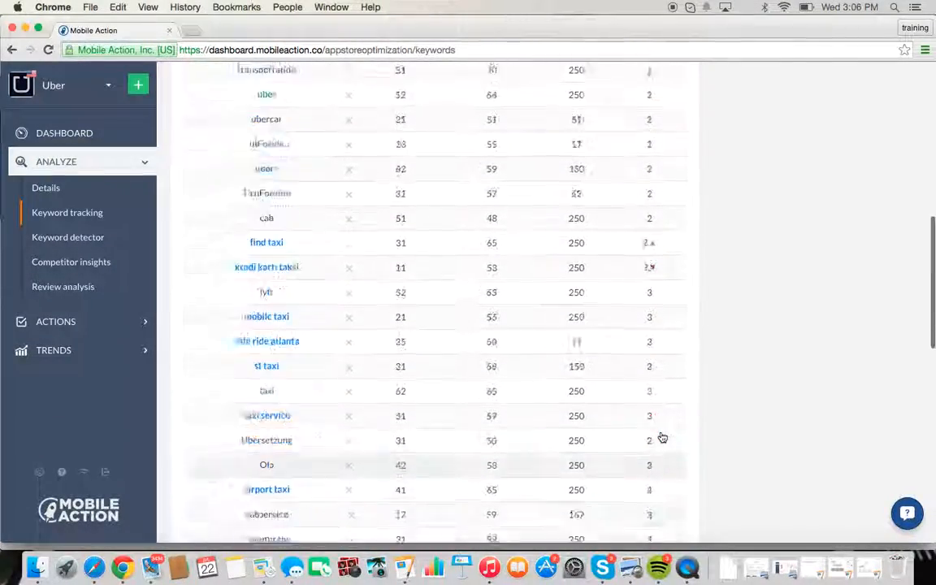
pyautogui.scroll(3)
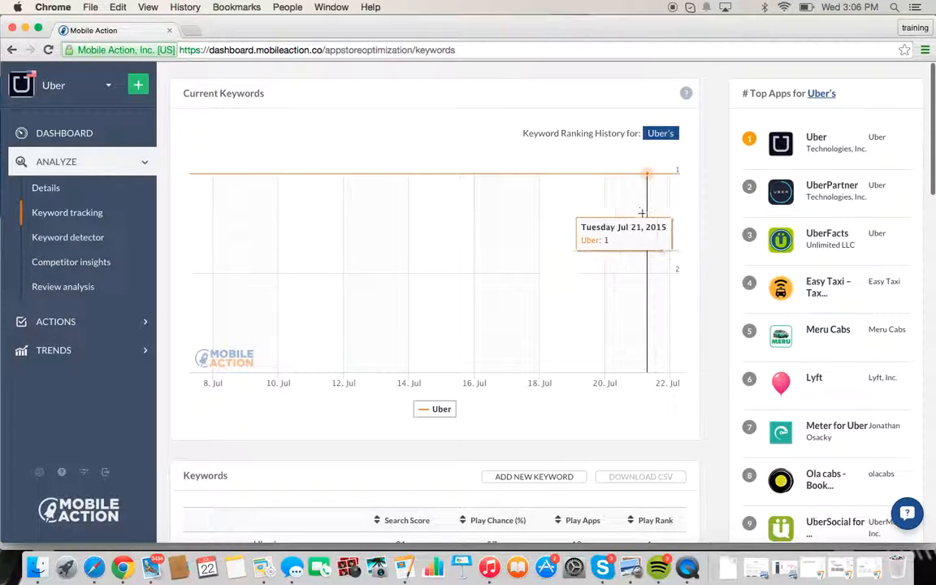
pyautogui.moveTo(221, 177)
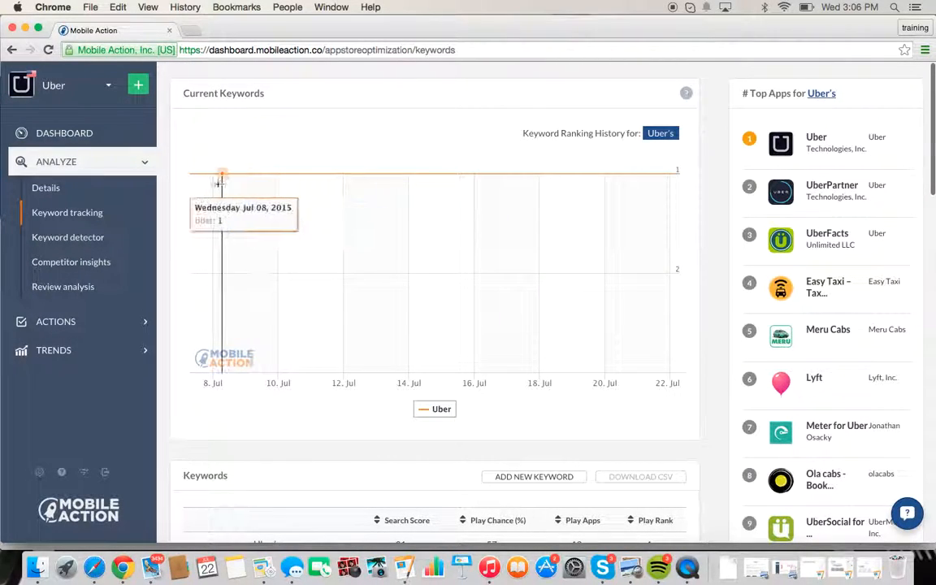
pyautogui.moveTo(212, 184)
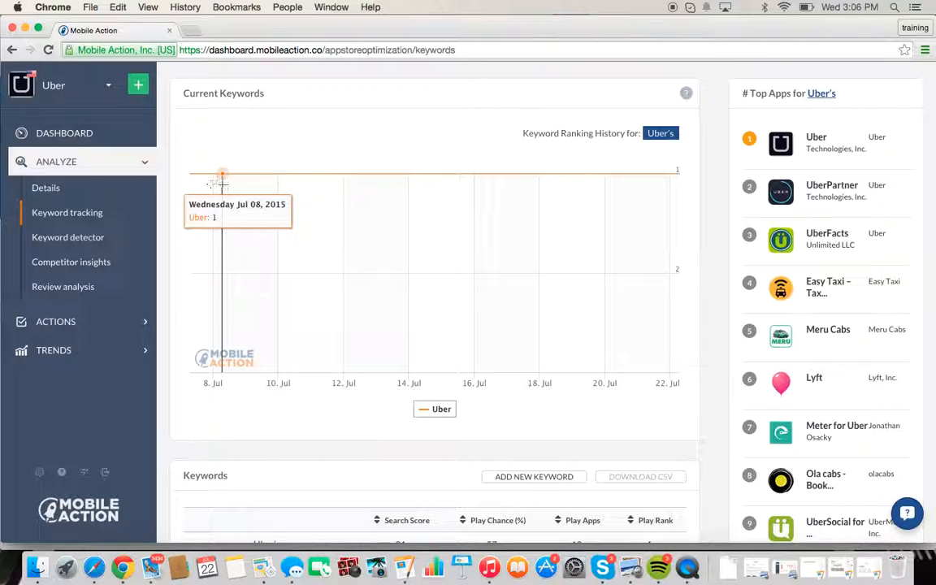
pyautogui.scroll(-3)
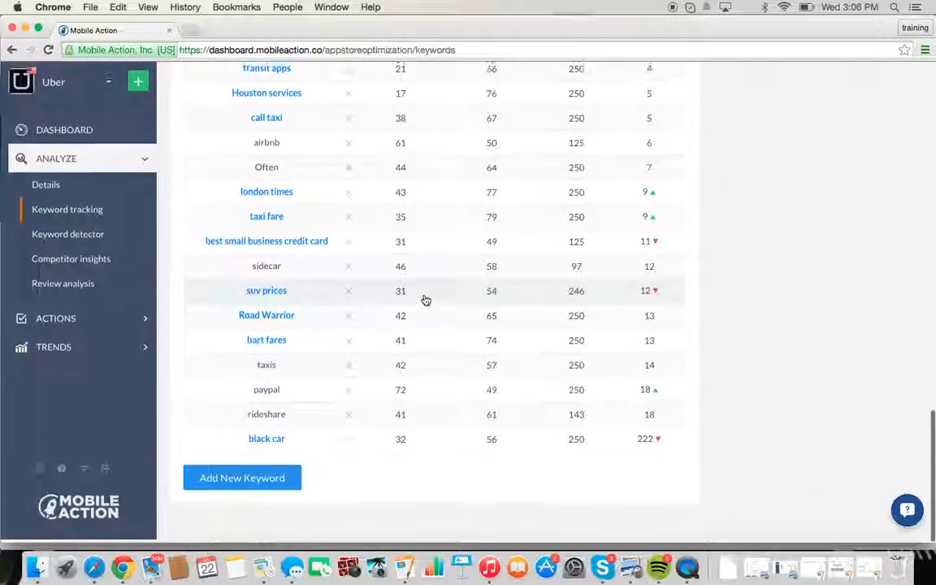
pyautogui.click(267, 438)
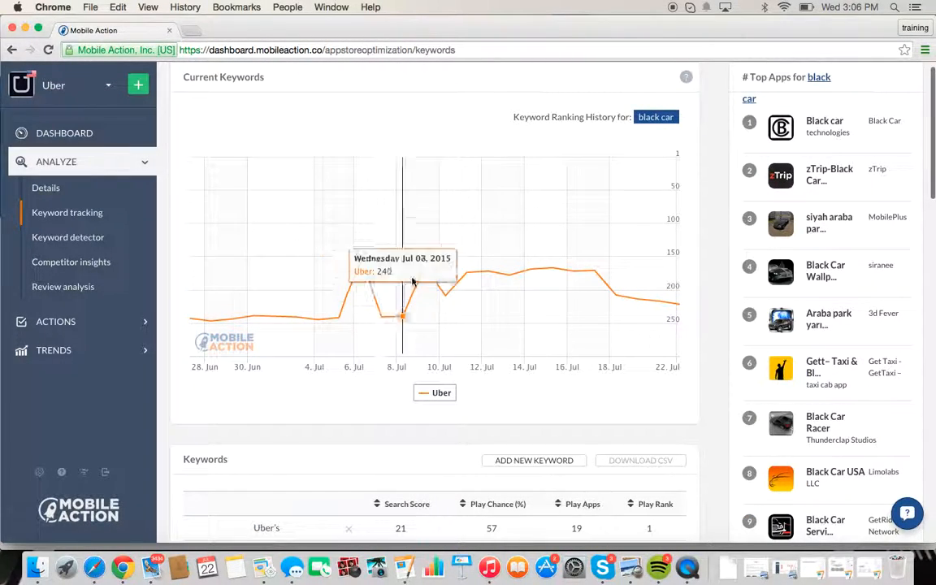
pyautogui.moveTo(593, 276)
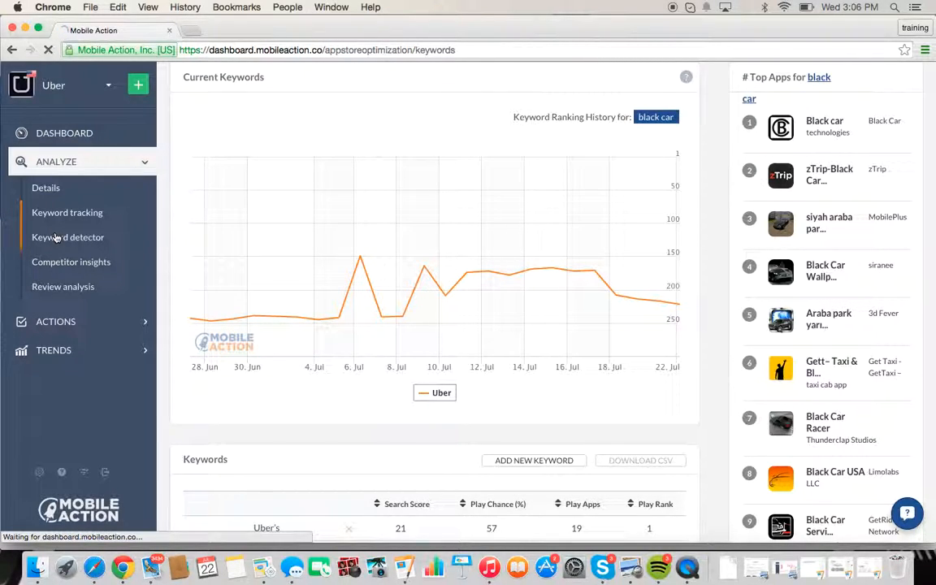
# - In Keyword detector, select Lyft as App #1 and Sidecar Ride as App #2
pyautogui.click(68, 237)
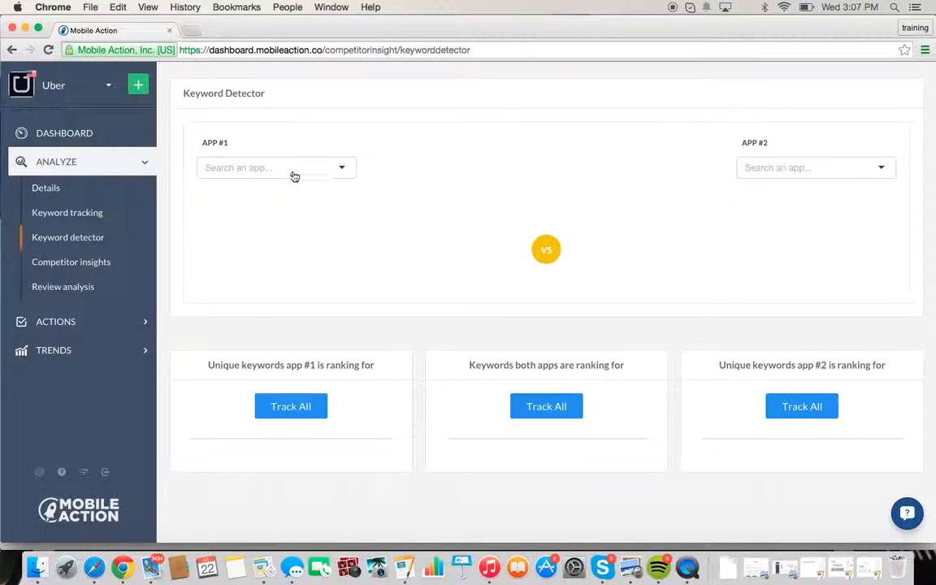
pyautogui.rightClick(276, 168)
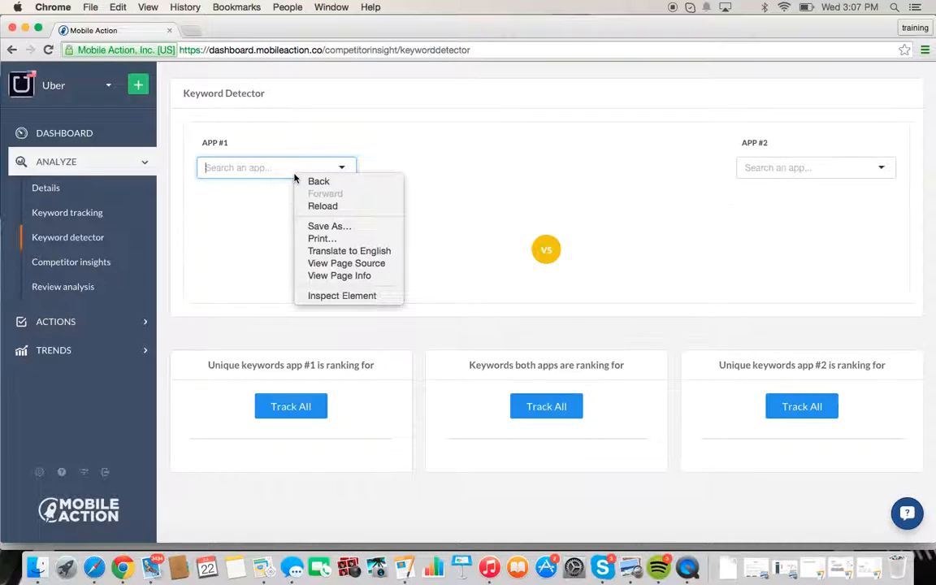
pyautogui.moveTo(321, 237)
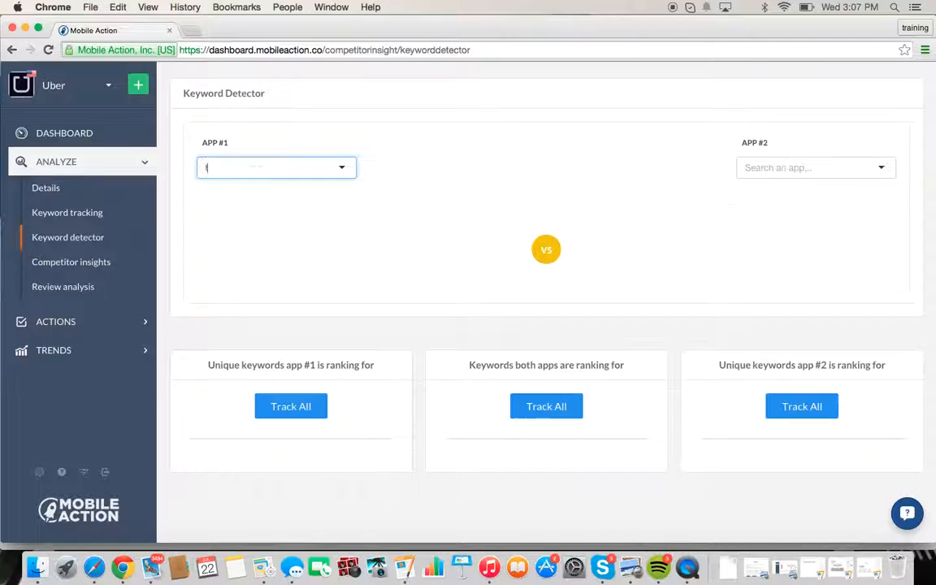
pyautogui.write('lyft')
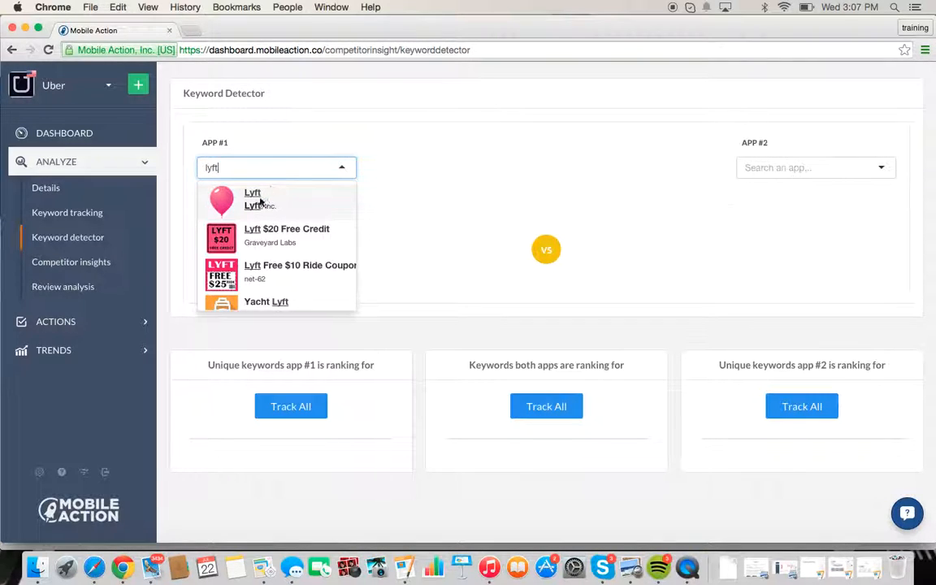
pyautogui.click(253, 198)
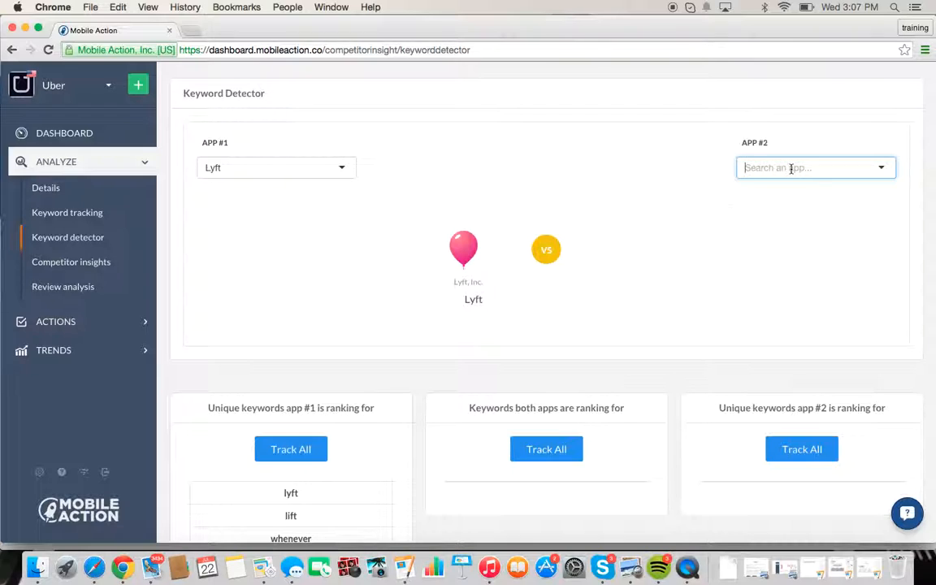
pyautogui.write('sided')
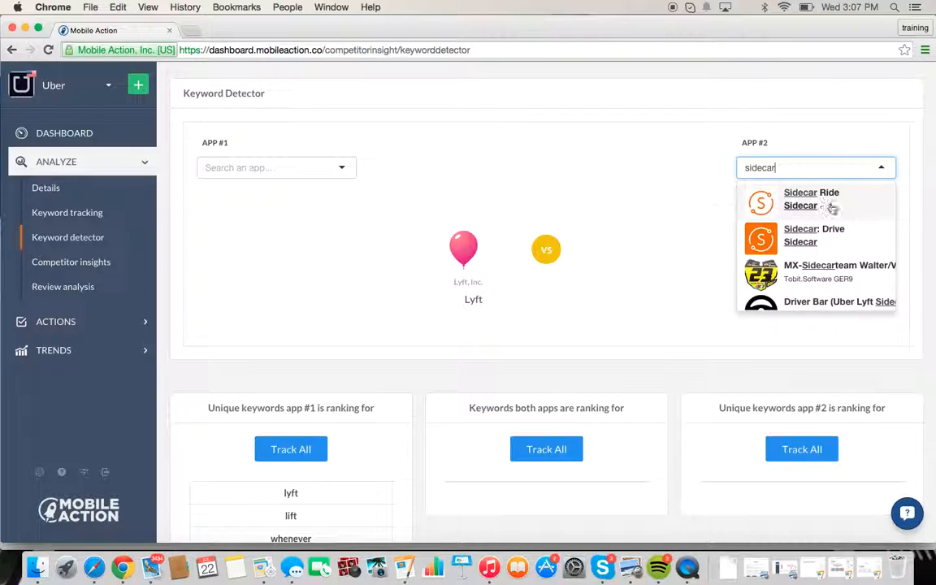
pyautogui.click(811, 198)
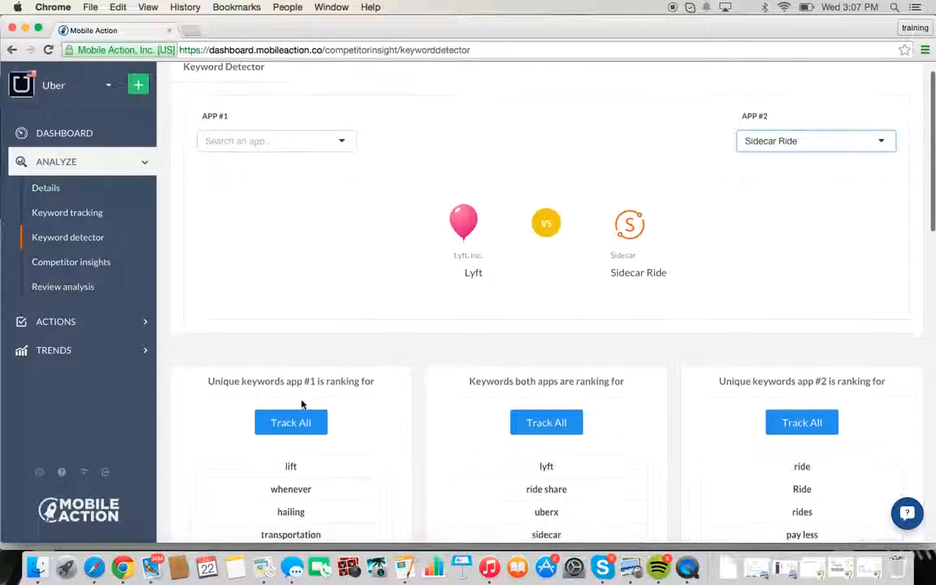
# - Review the unique and shared keyword columns for Lyft and Sidecar Ride
pyautogui.scroll(-3)
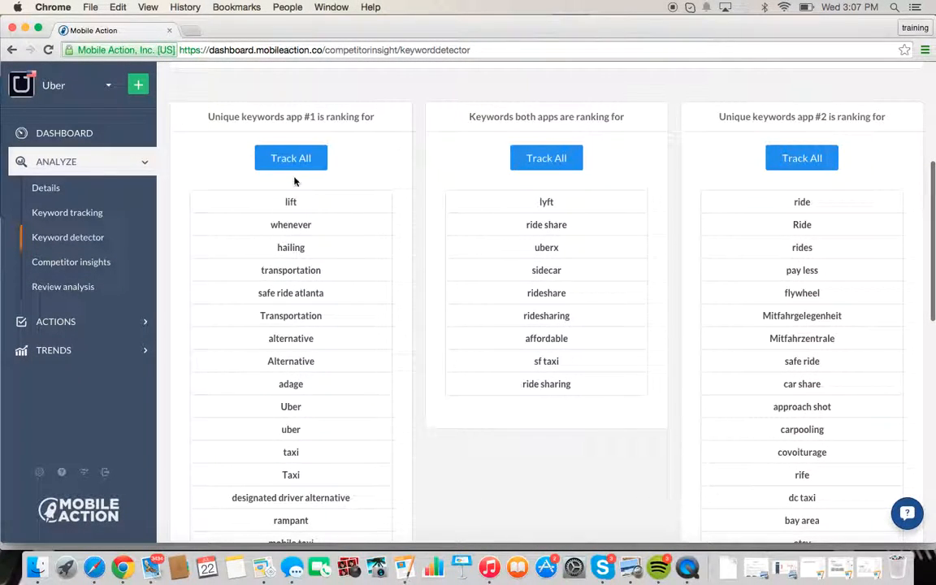
pyautogui.scroll(-3)
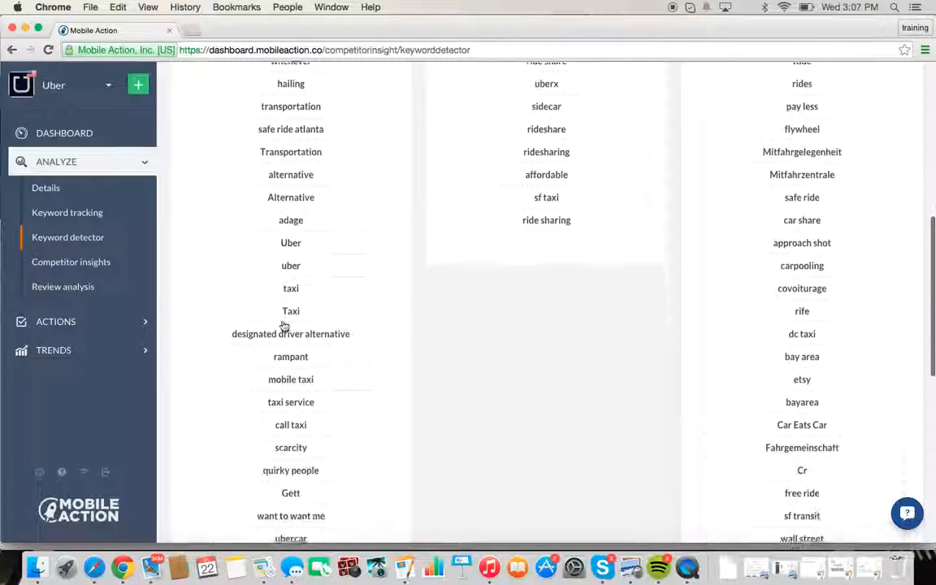
pyautogui.scroll(3)
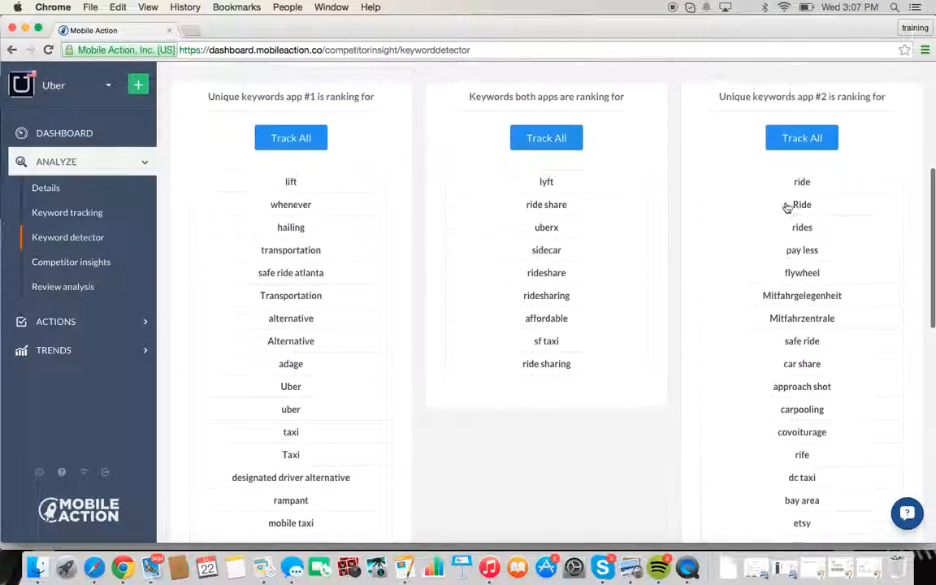
pyautogui.scroll(-3)
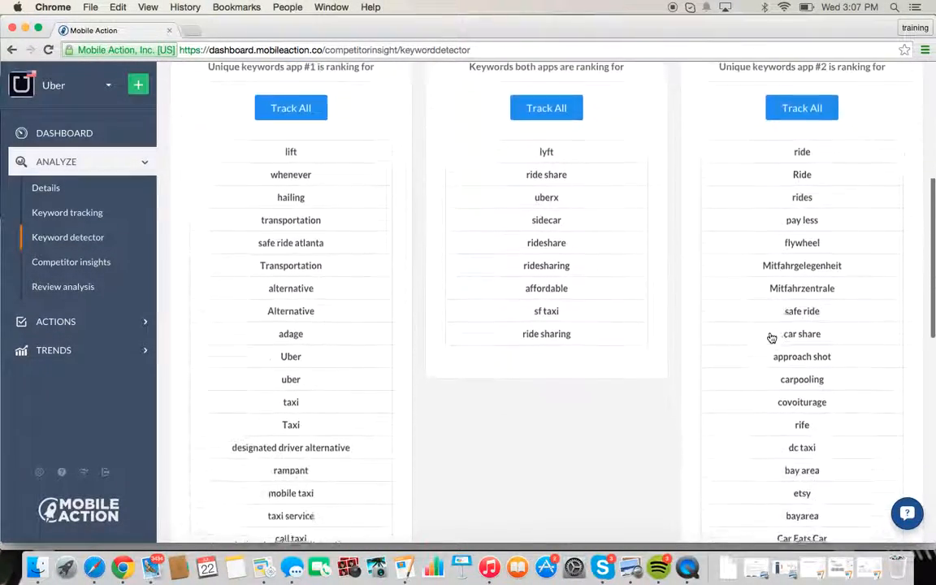
pyautogui.scroll(-3)
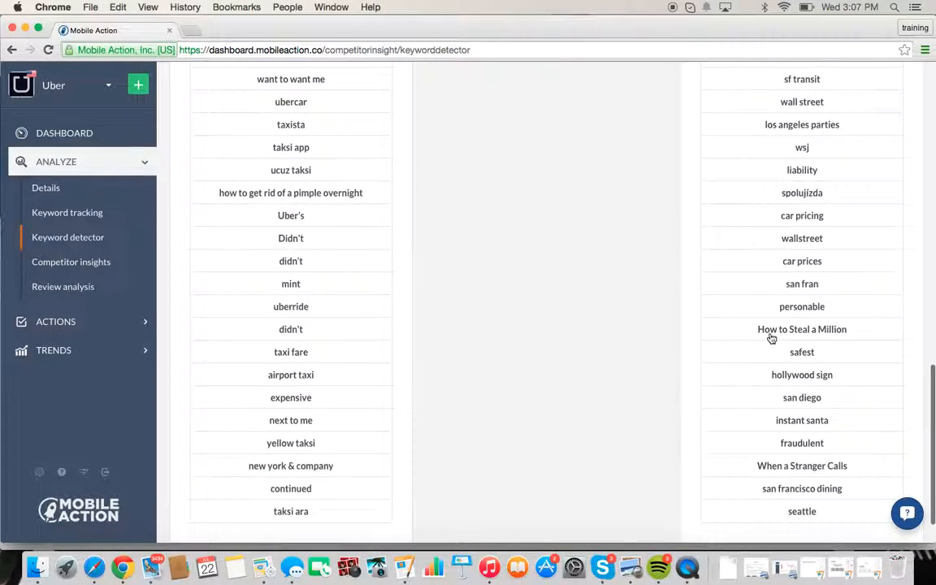
pyautogui.scroll(3)
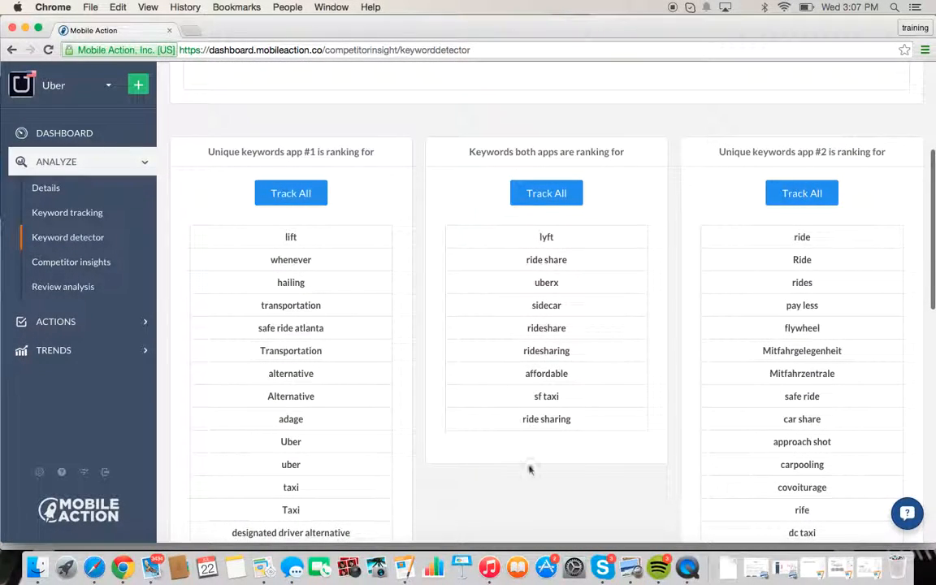
pyautogui.moveTo(545, 439)
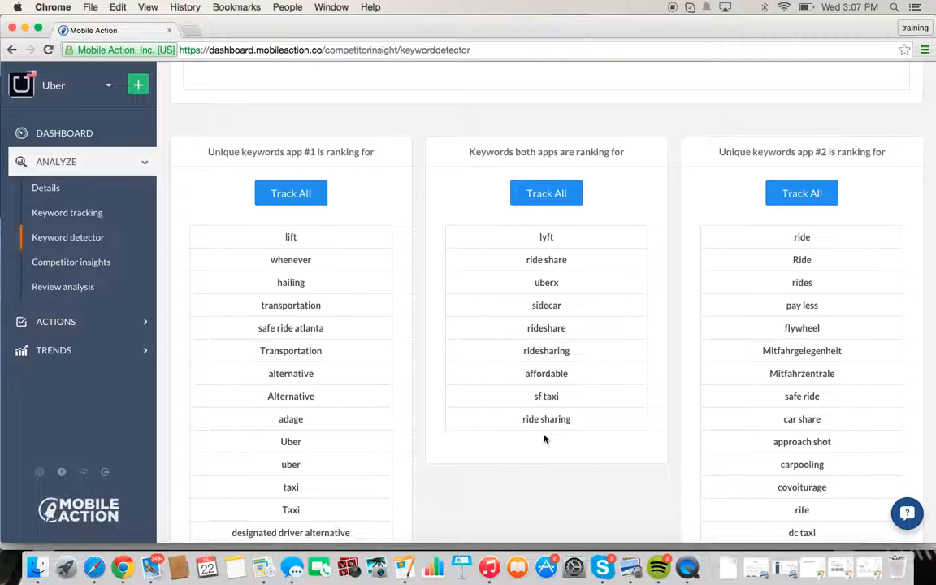
pyautogui.moveTo(195, 347)
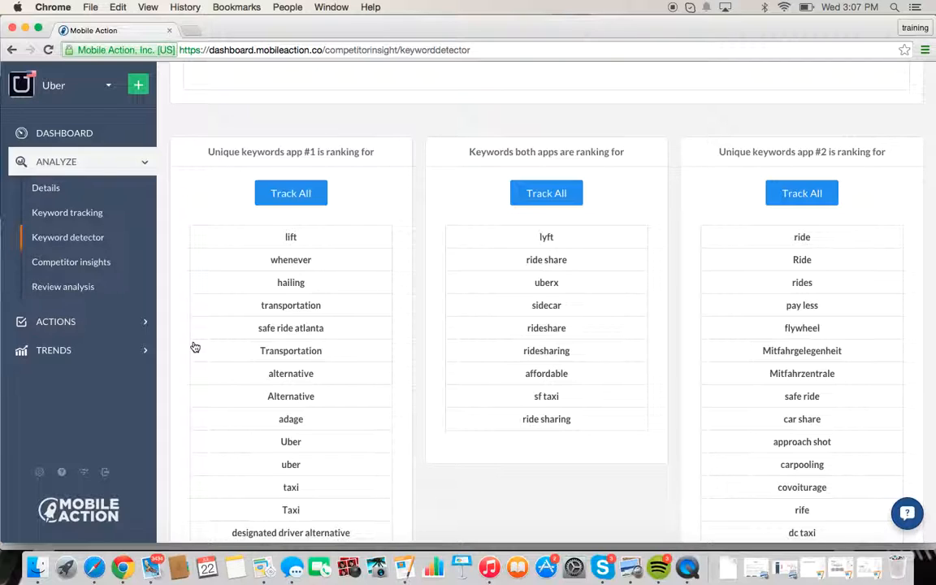
pyautogui.click(72, 261)
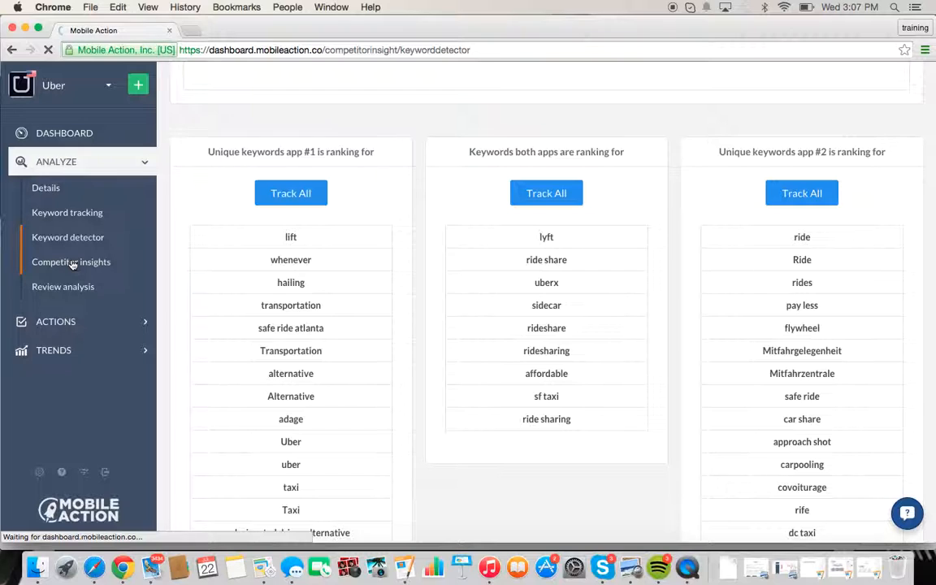
# - Track Easy Taxi - Taxi Cab App as a competitor from the Competitor insights list
pyautogui.click(72, 262)
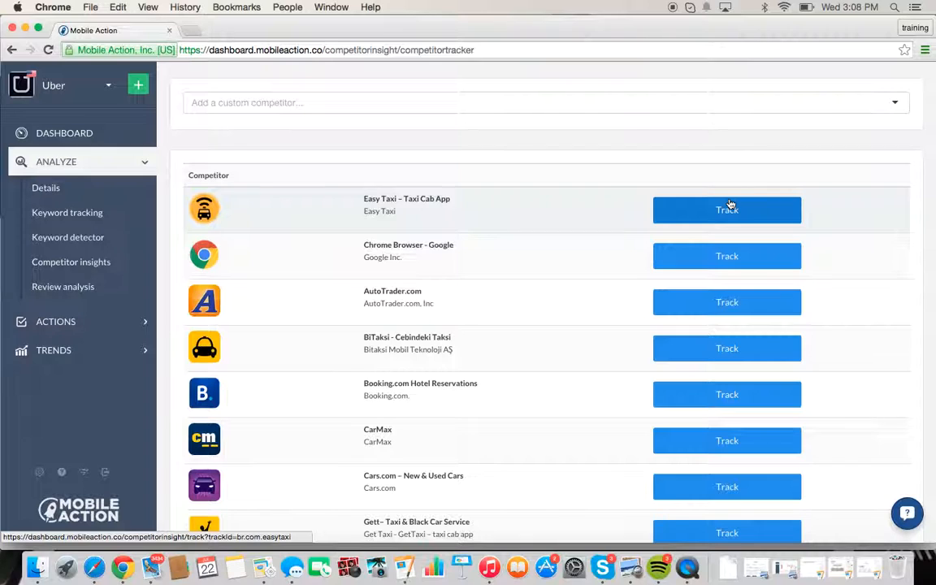
pyautogui.click(726, 210)
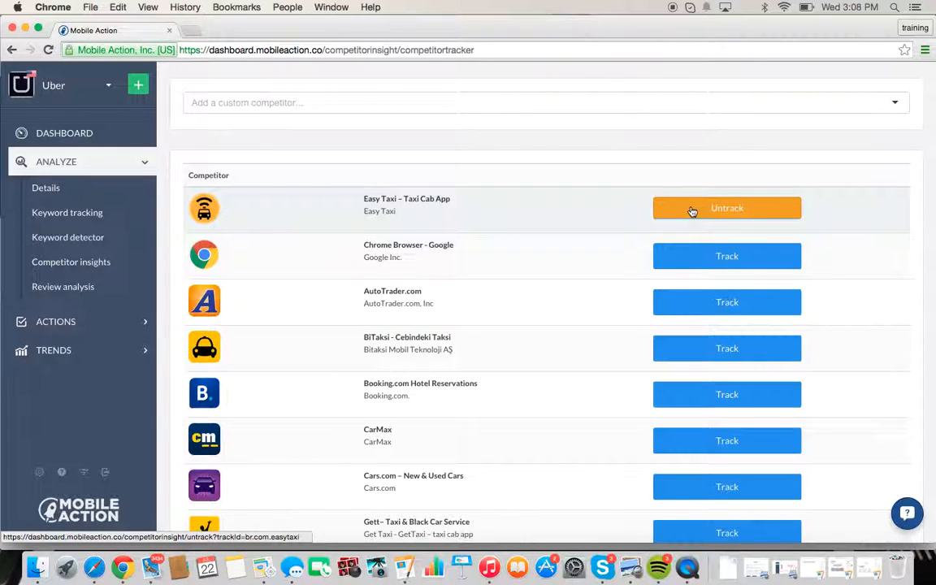
pyautogui.click(726, 208)
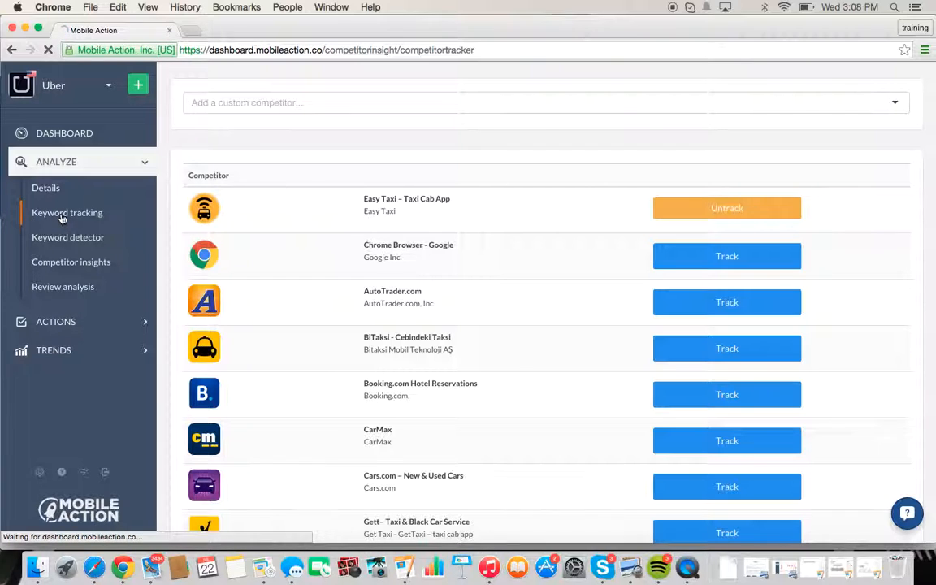
# - Show Uber's keyword ranking history chart with the Easy Taxi line alongside
pyautogui.click(67, 211)
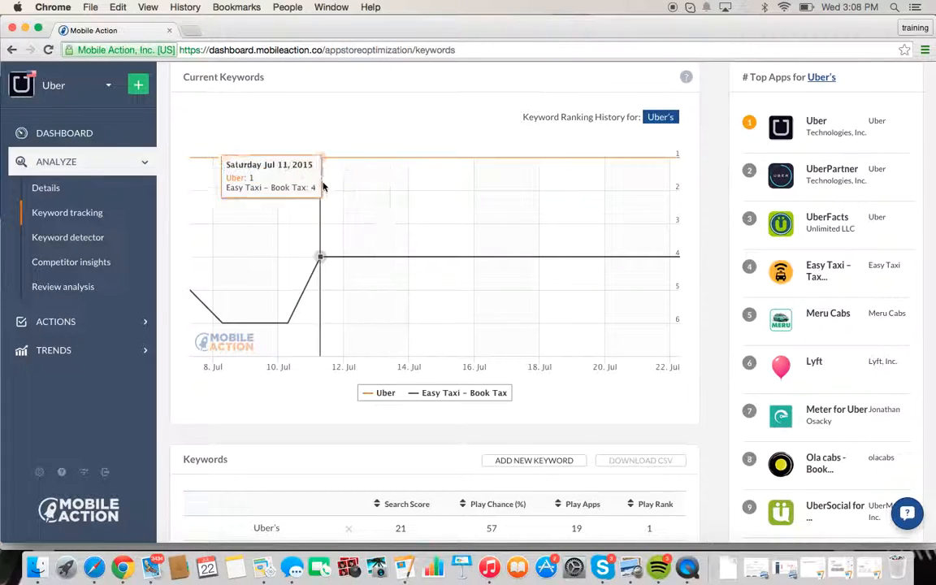
pyautogui.moveTo(550, 256)
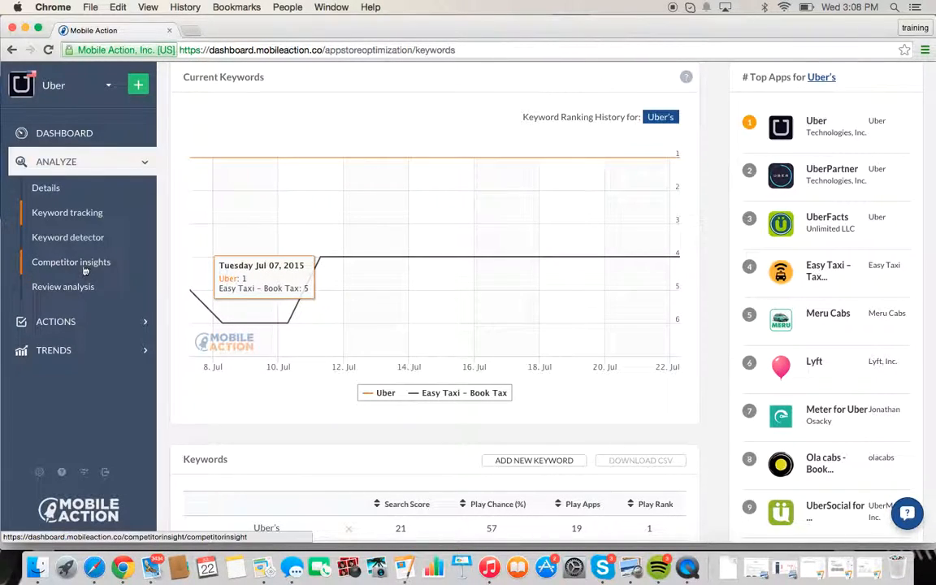
# - Open Easy Taxi's competitor insights and scroll to its Reviews And Ratings section
pyautogui.click(72, 261)
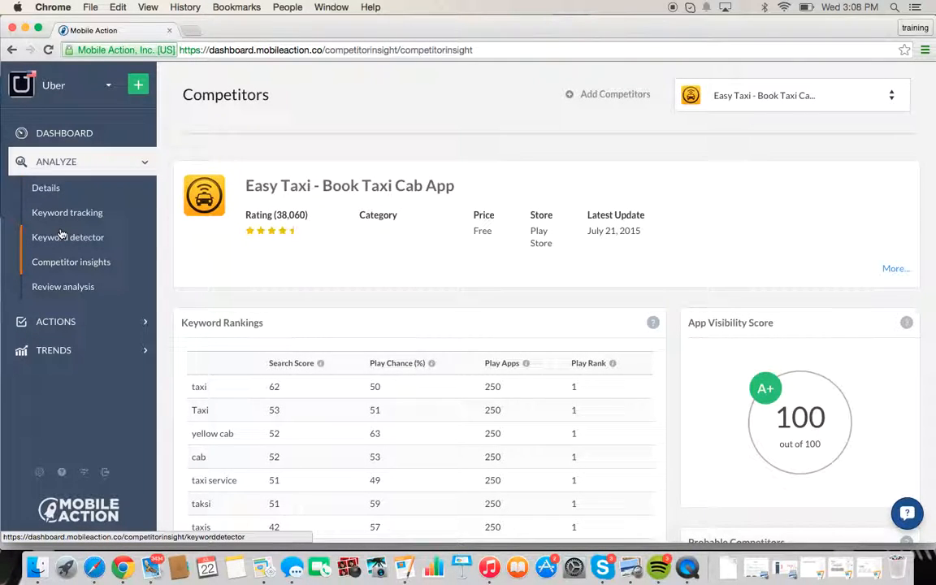
pyautogui.scroll(-3)
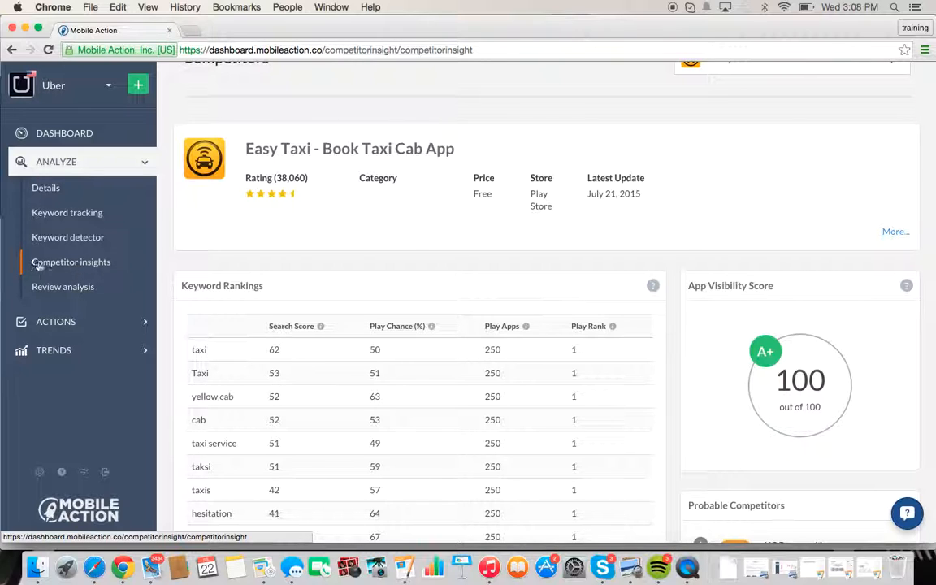
pyautogui.scroll(-3)
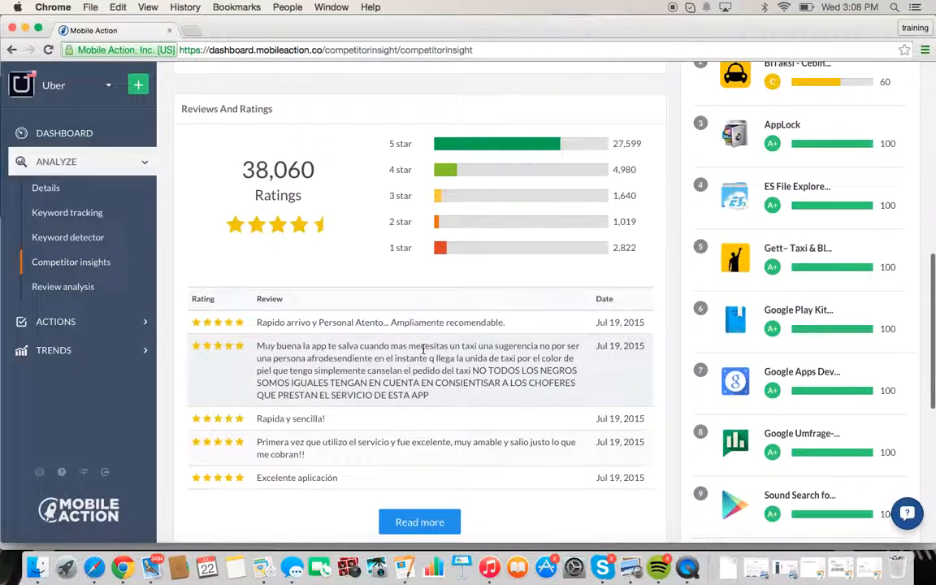
pyautogui.scroll(-3)
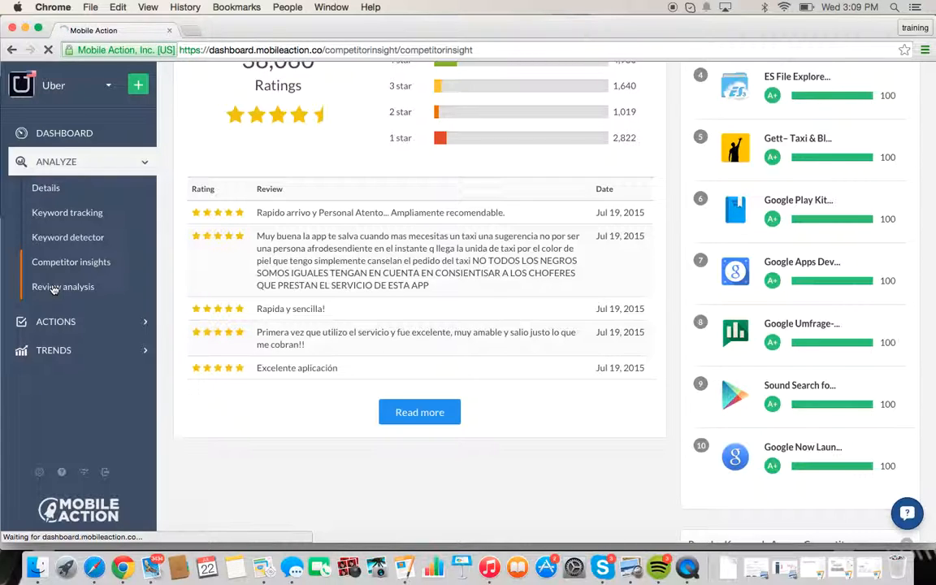
# - Open Uber's Review analysis and browse the positive/negative chart and review list
pyautogui.click(61, 286)
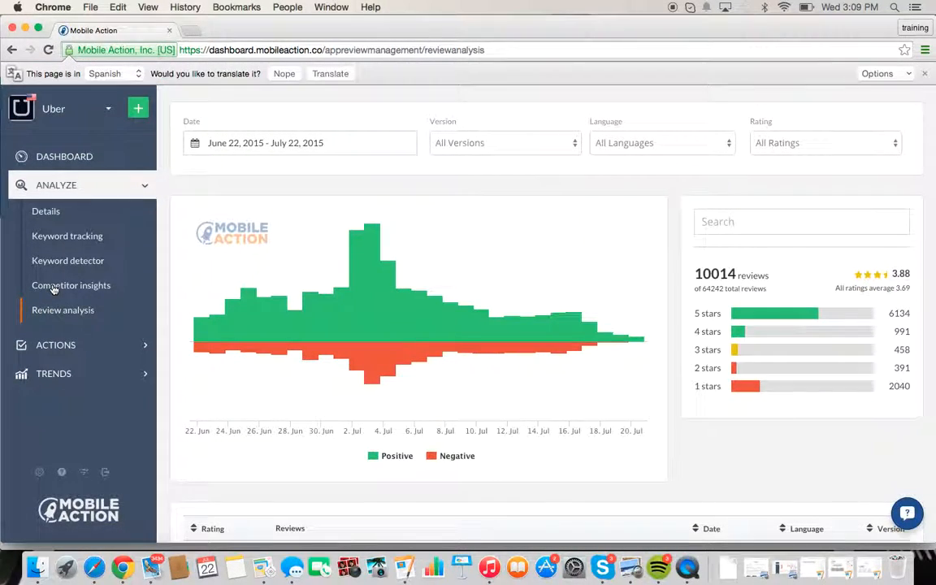
pyautogui.scroll(-3)
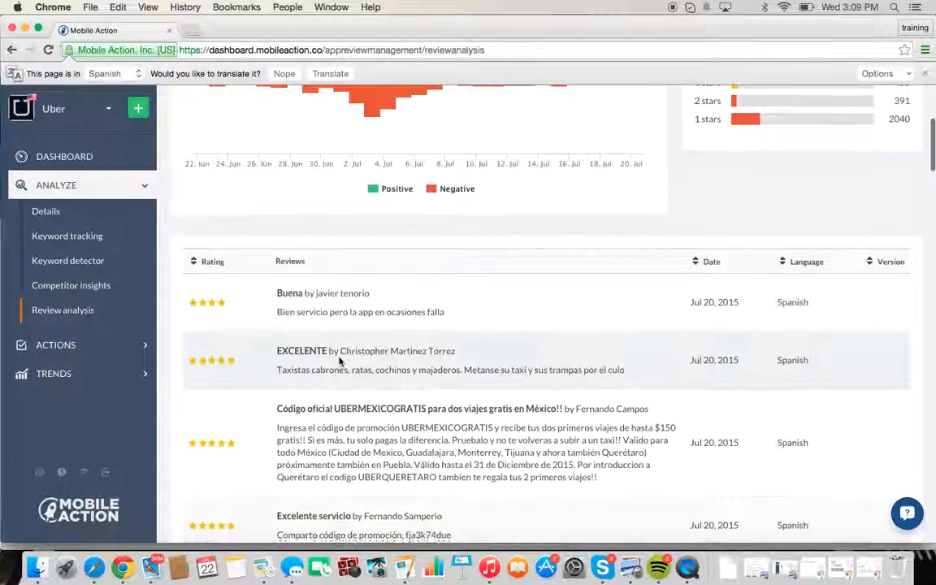
pyautogui.scroll(-3)
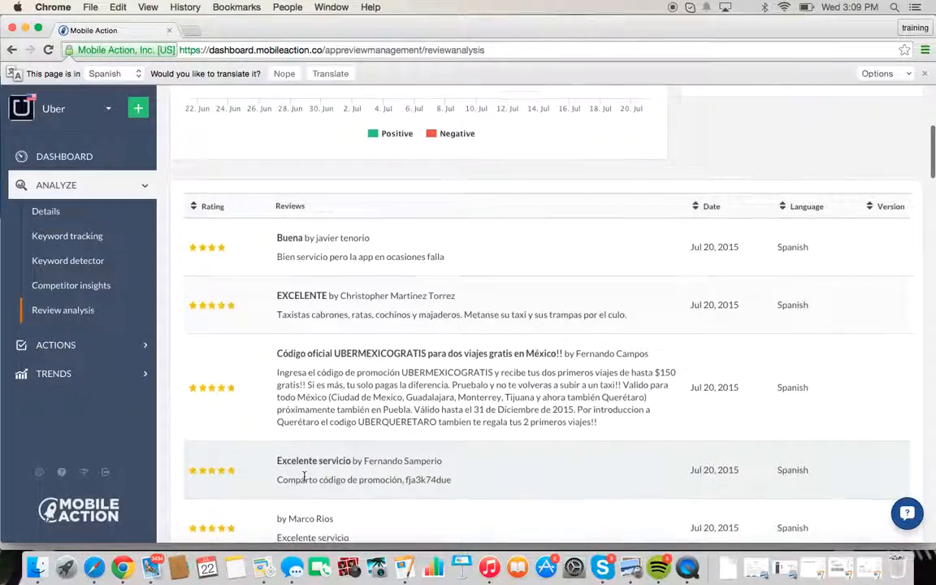
pyautogui.scroll(3)
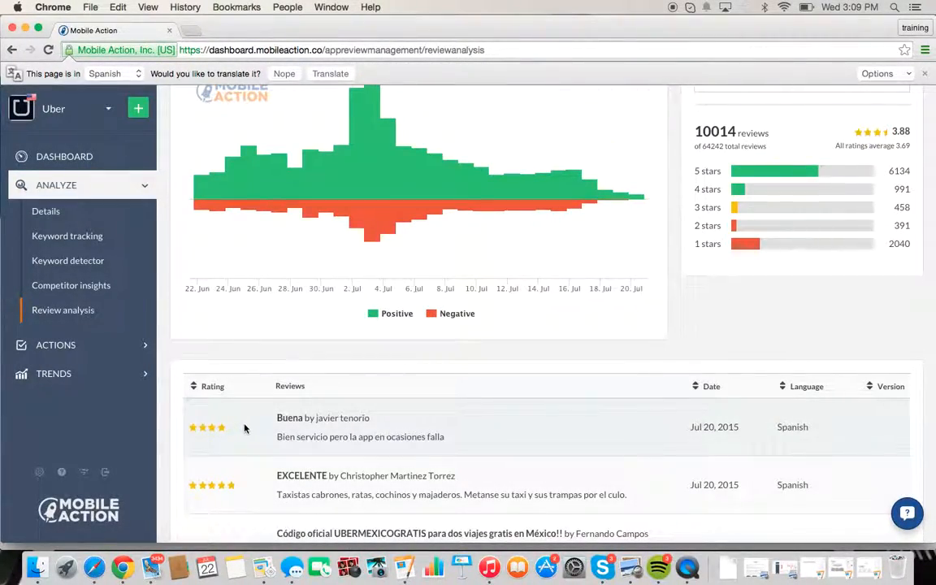
pyautogui.scroll(3)
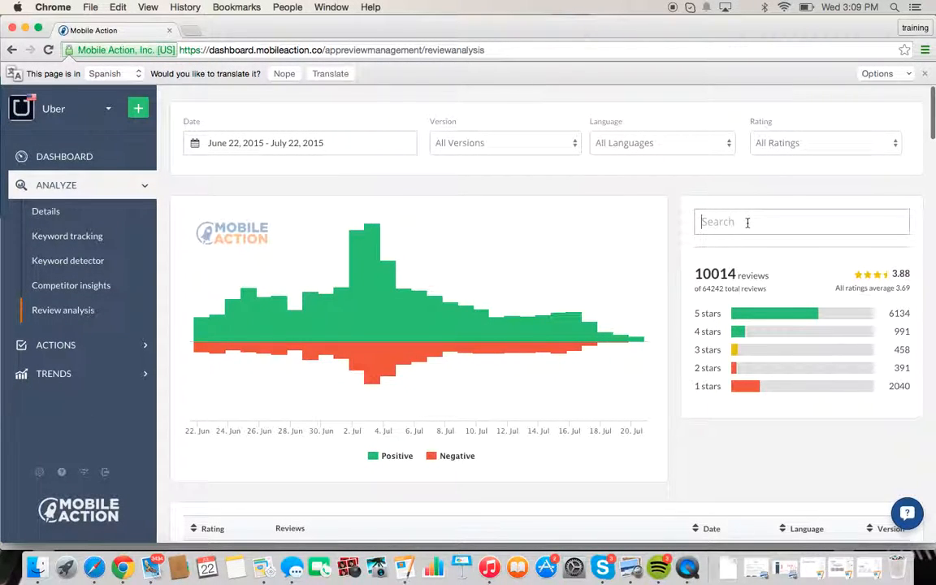
# - Filter Uber's reviews by 'bug' and browse the 44 matching complaints
pyautogui.write('bug')
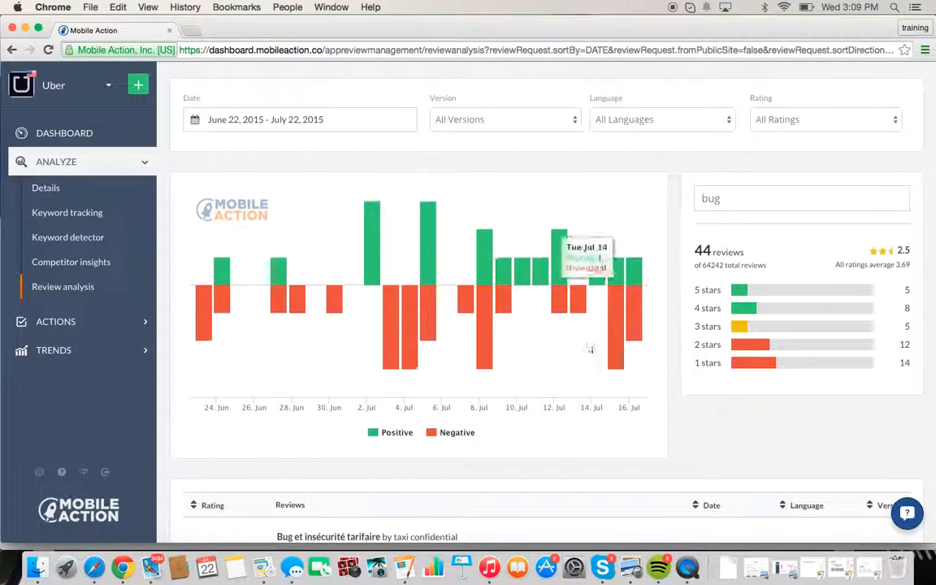
pyautogui.scroll(-3)
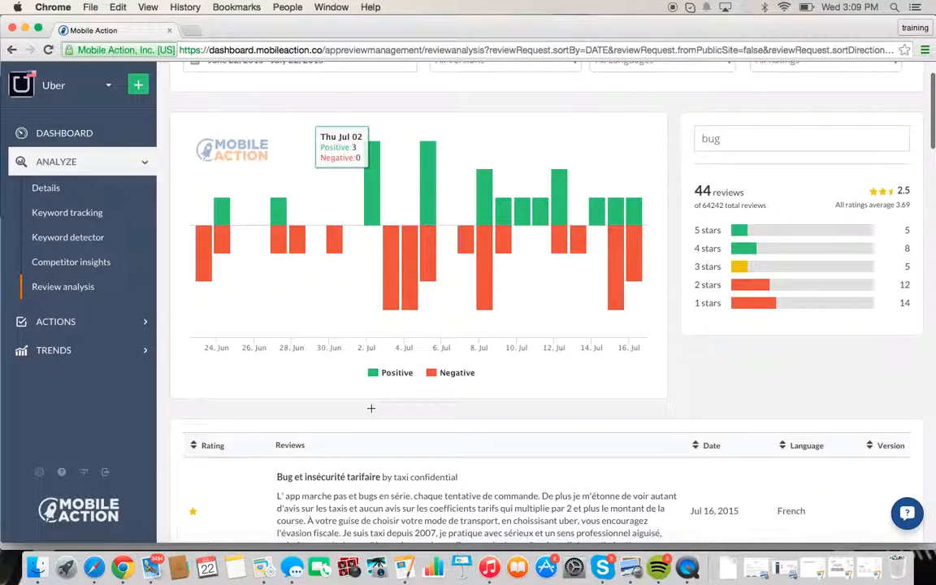
pyautogui.scroll(-3)
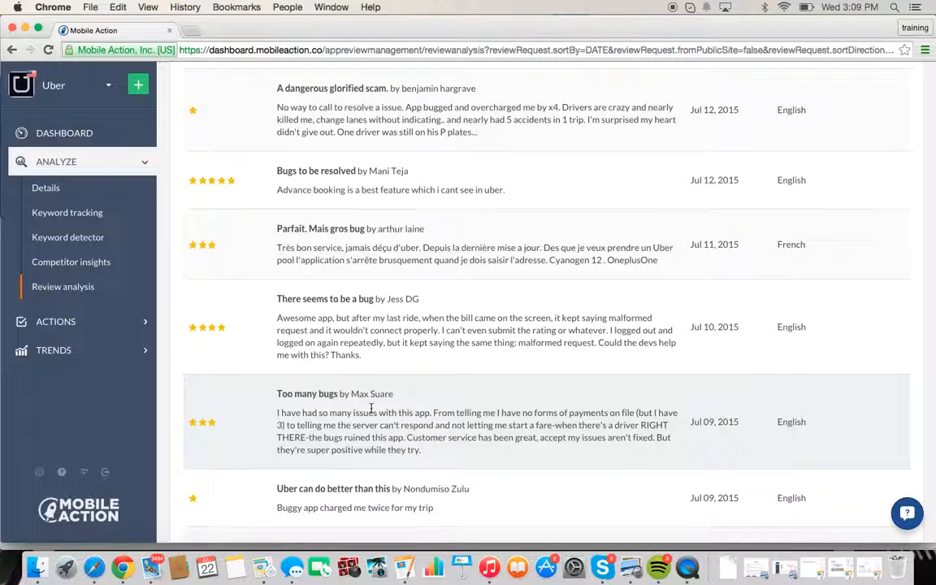
pyautogui.moveTo(55, 322)
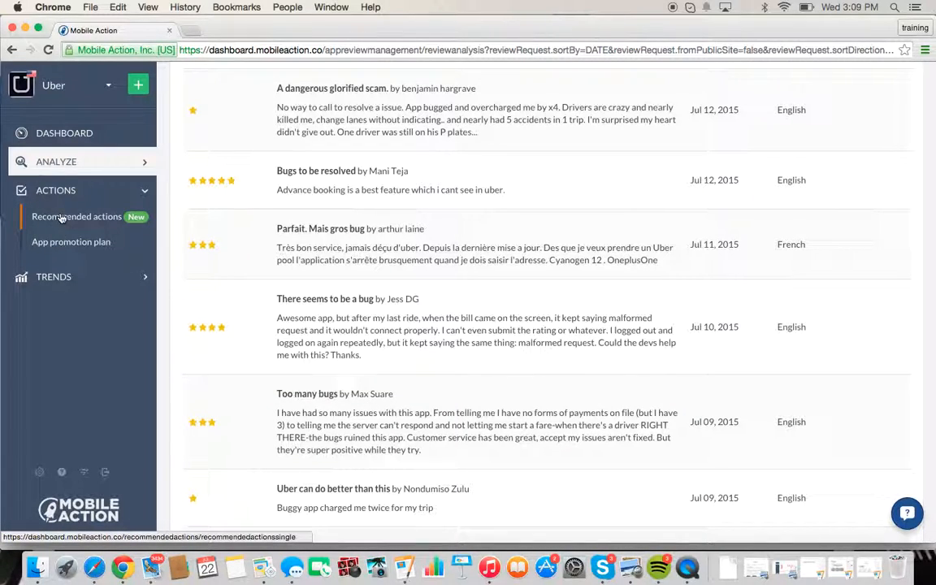
# - Mark the 'Design unique app icon' recommendation as done (1/69 completed), then move to Ranking history
pyautogui.click(77, 216)
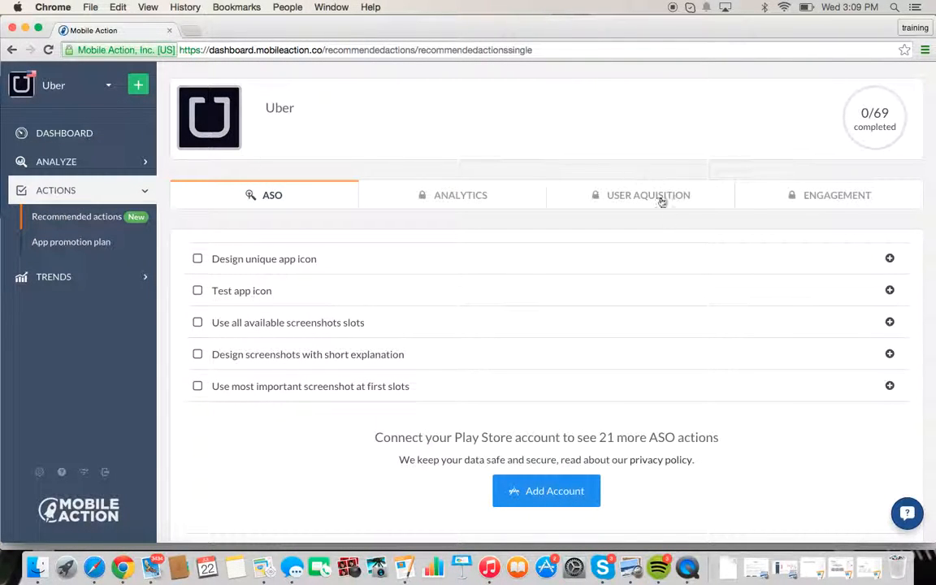
pyautogui.moveTo(891, 260)
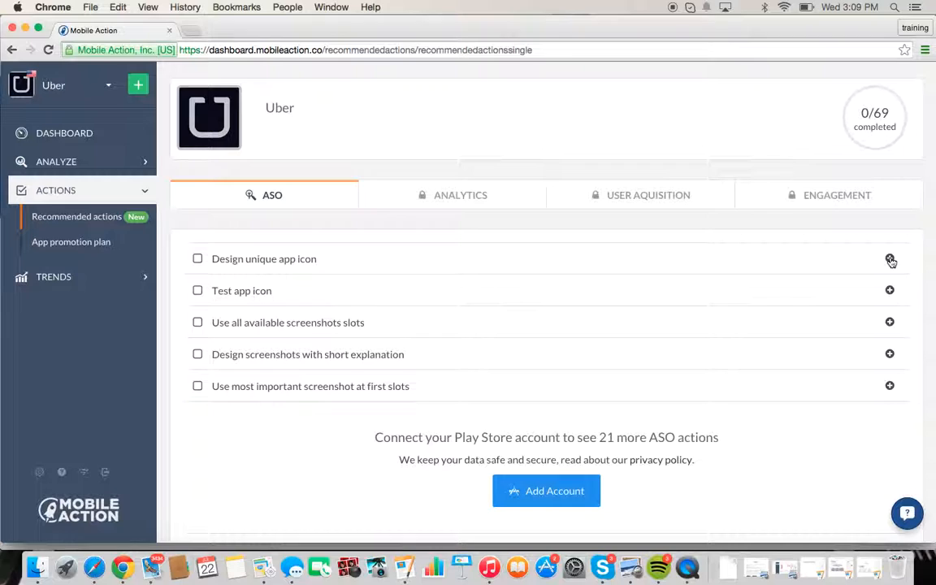
pyautogui.click(891, 258)
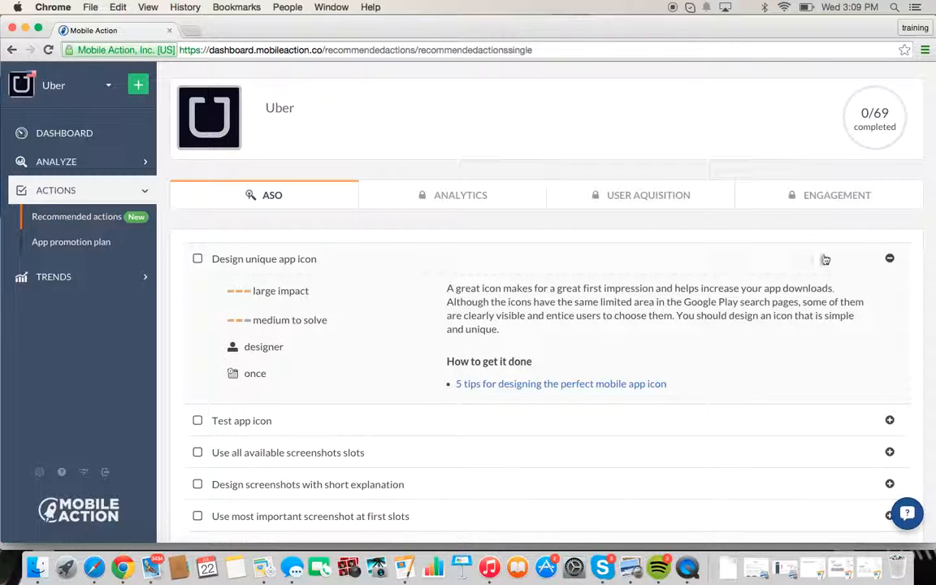
pyautogui.moveTo(673, 423)
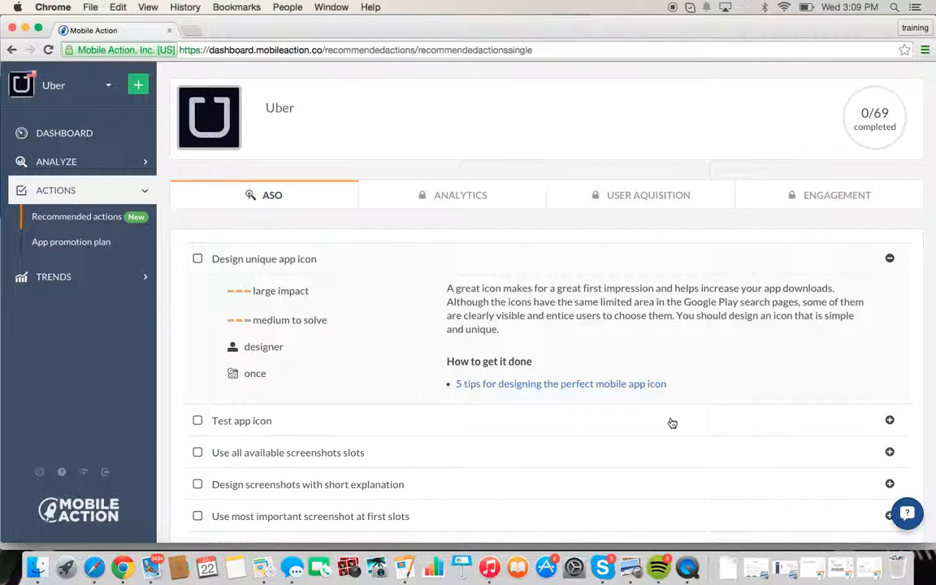
pyautogui.moveTo(226, 263)
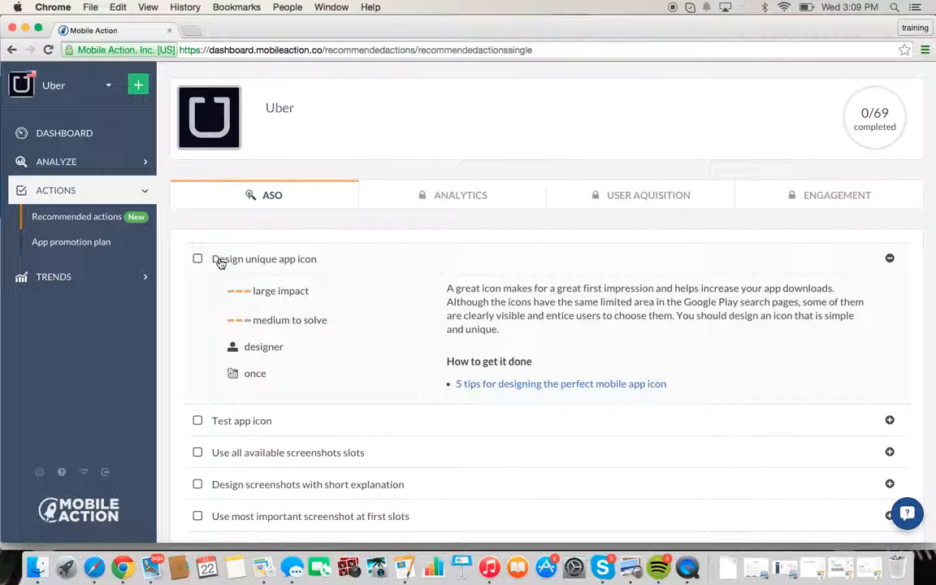
pyautogui.moveTo(314, 262)
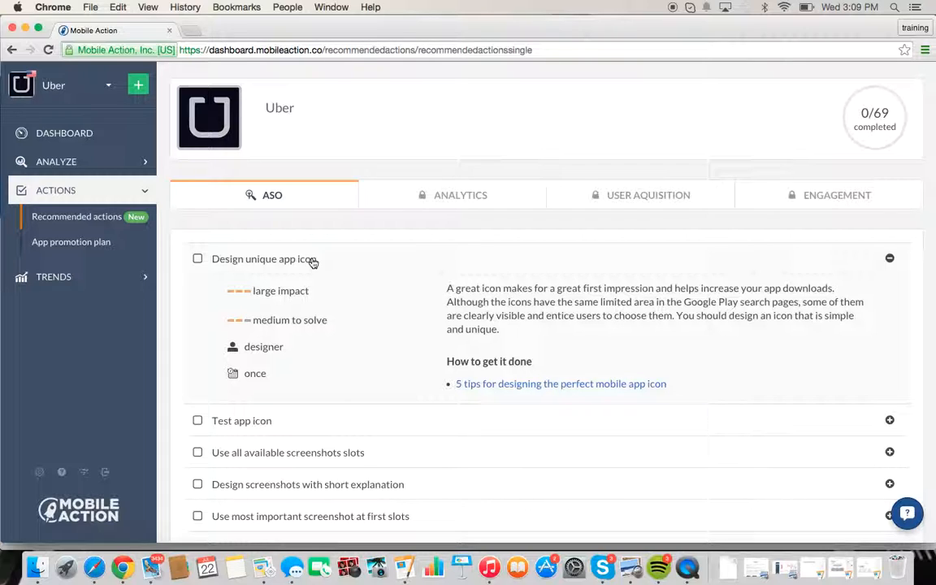
pyautogui.moveTo(543, 328)
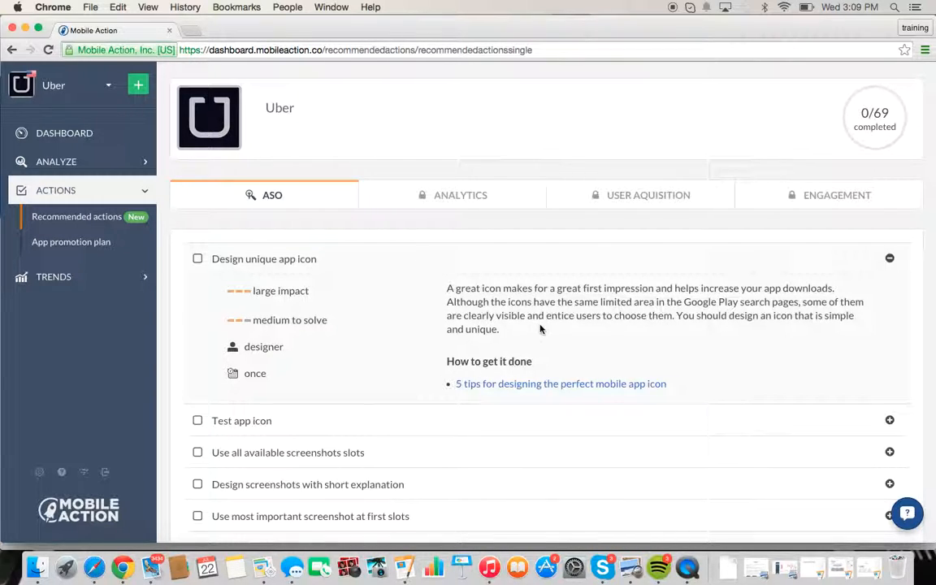
pyautogui.moveTo(577, 384)
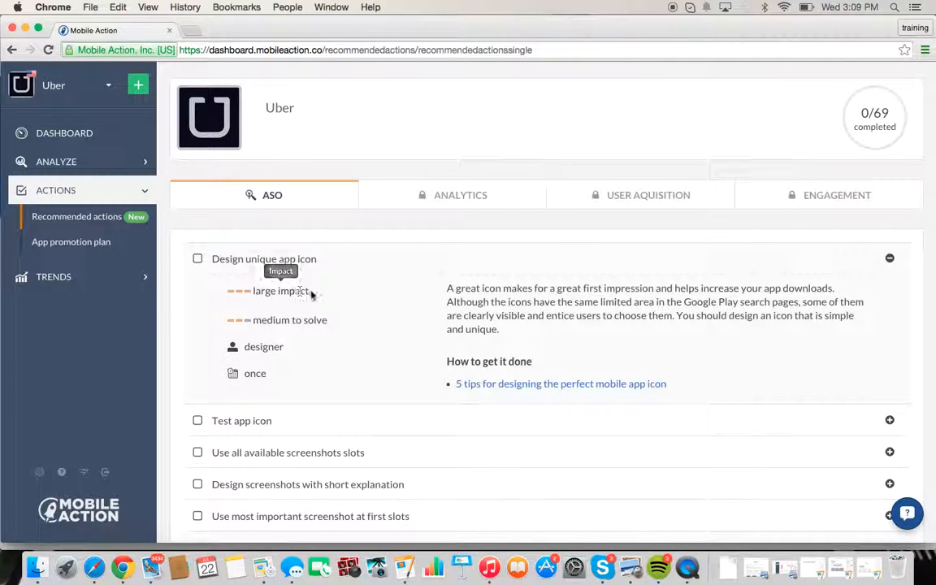
pyautogui.moveTo(308, 319)
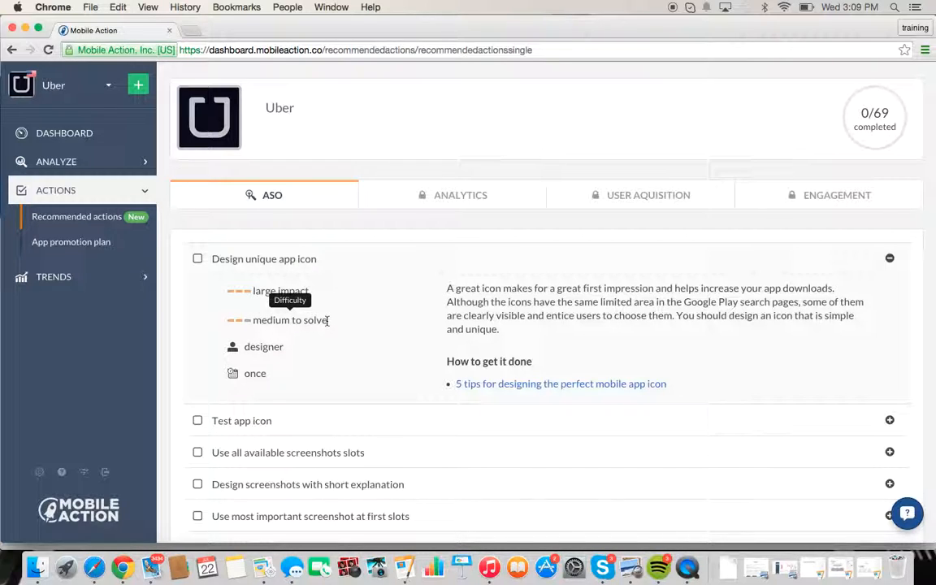
pyautogui.moveTo(276, 346)
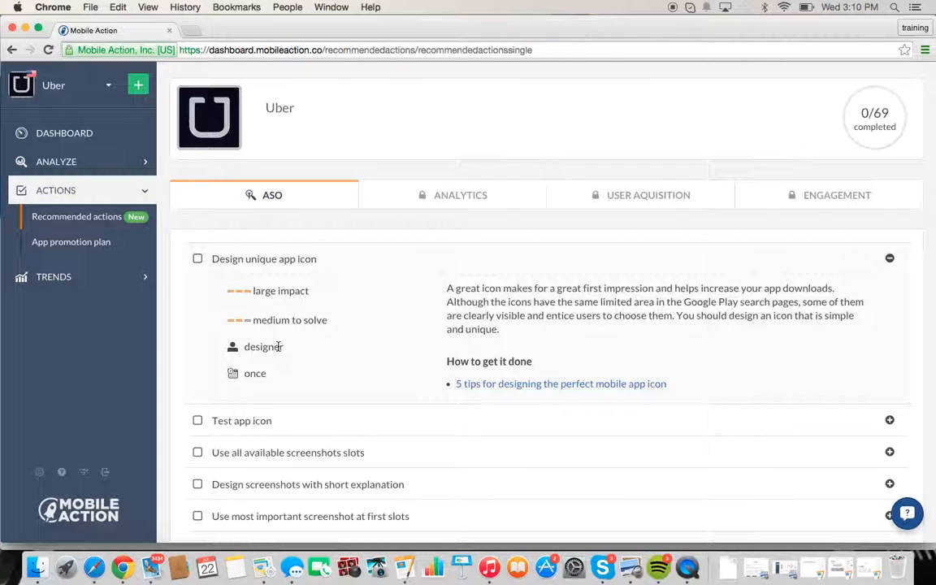
pyautogui.moveTo(500, 337)
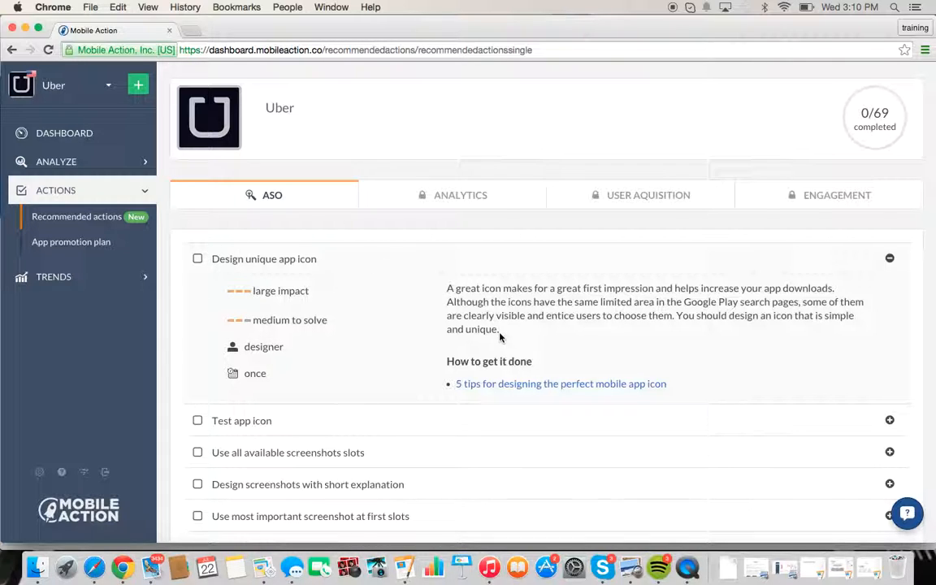
pyautogui.click(199, 259)
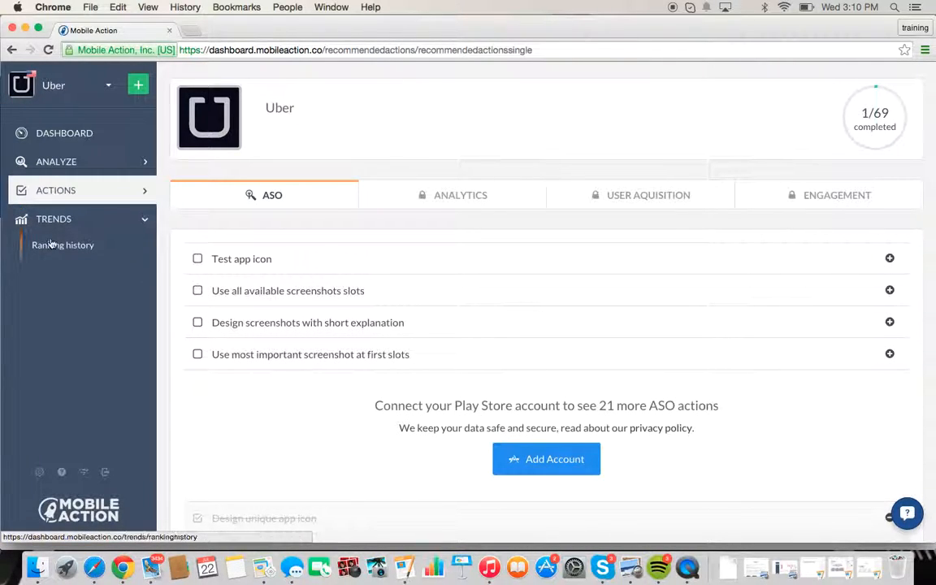
pyautogui.click(62, 243)
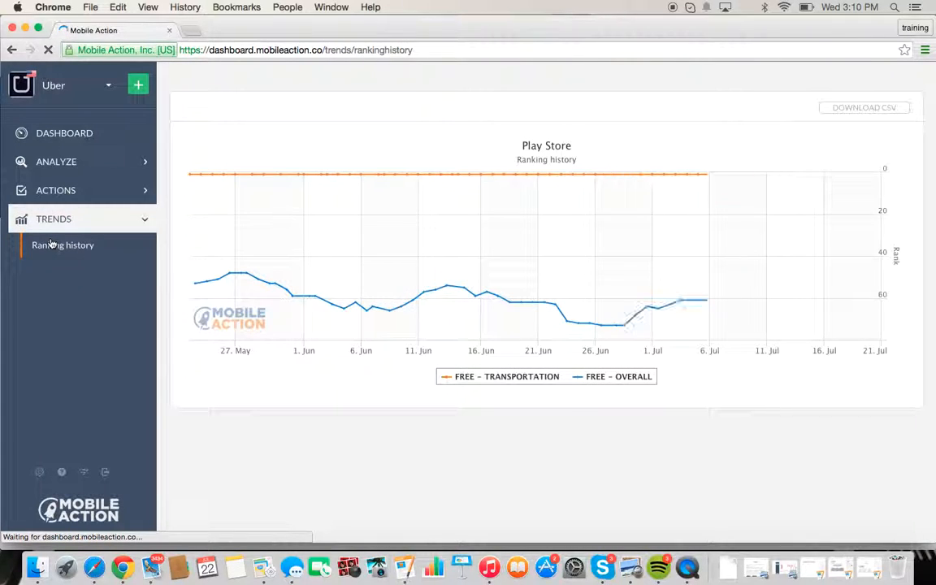
pyautogui.moveTo(538, 276)
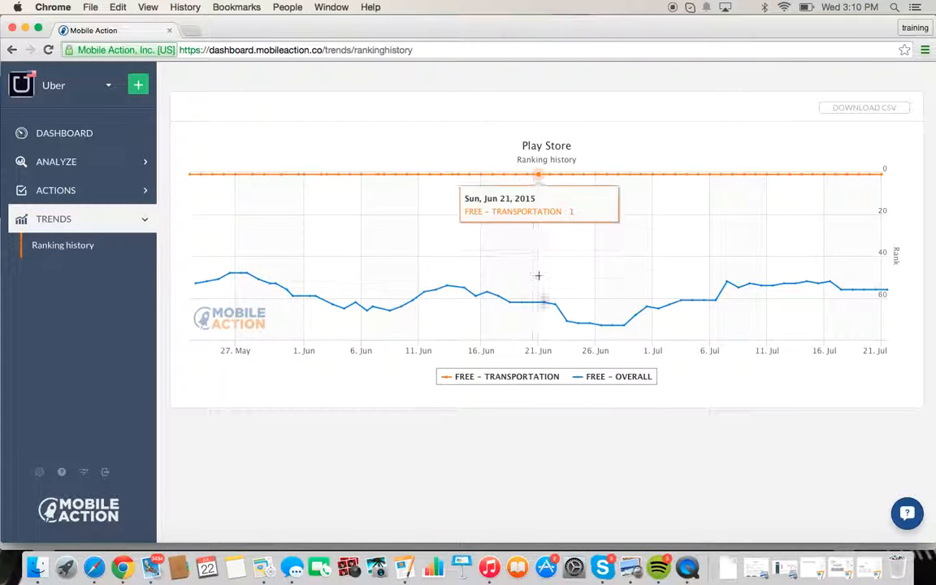
pyautogui.moveTo(876, 290)
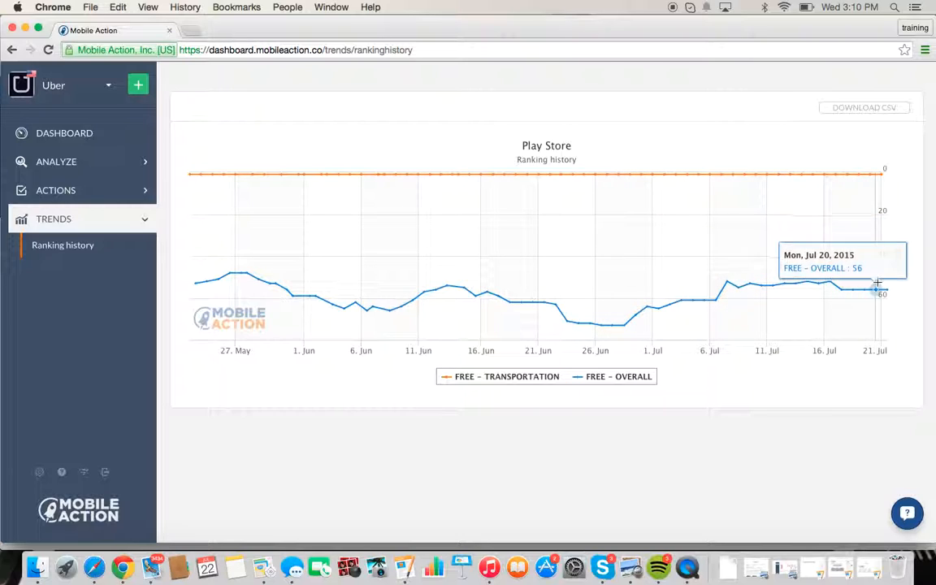
pyautogui.moveTo(692, 299)
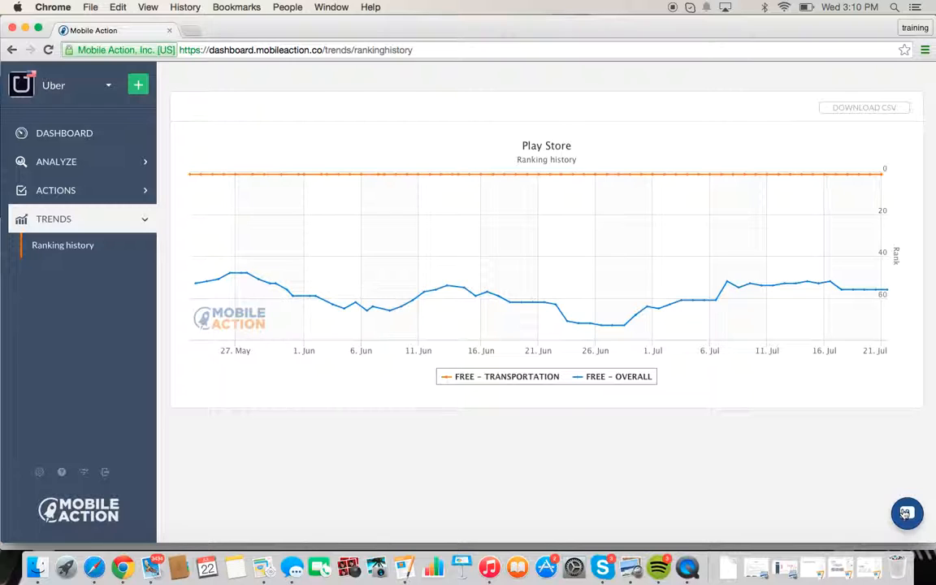
# - Open the support conversations panel beside Uber's Play Store ranking history chart
pyautogui.click(907, 514)
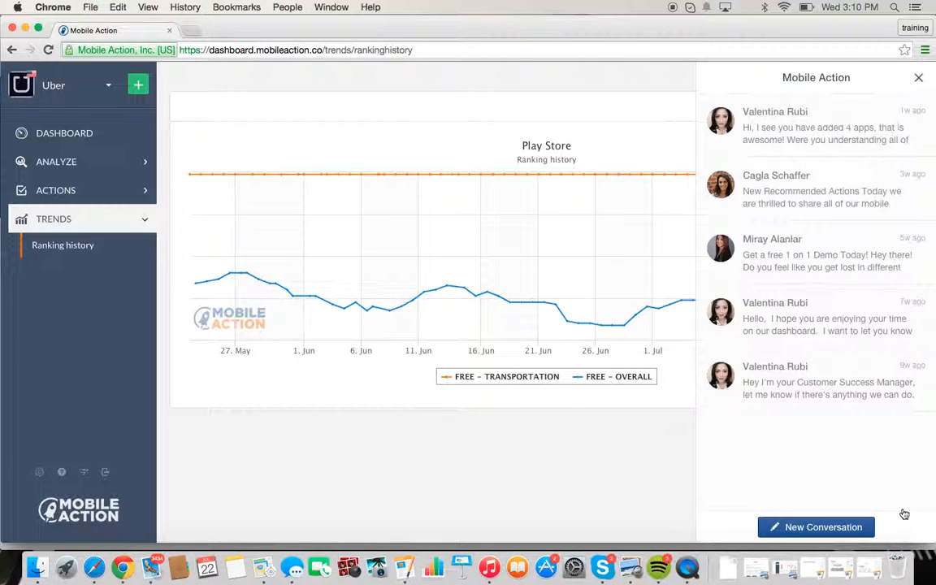